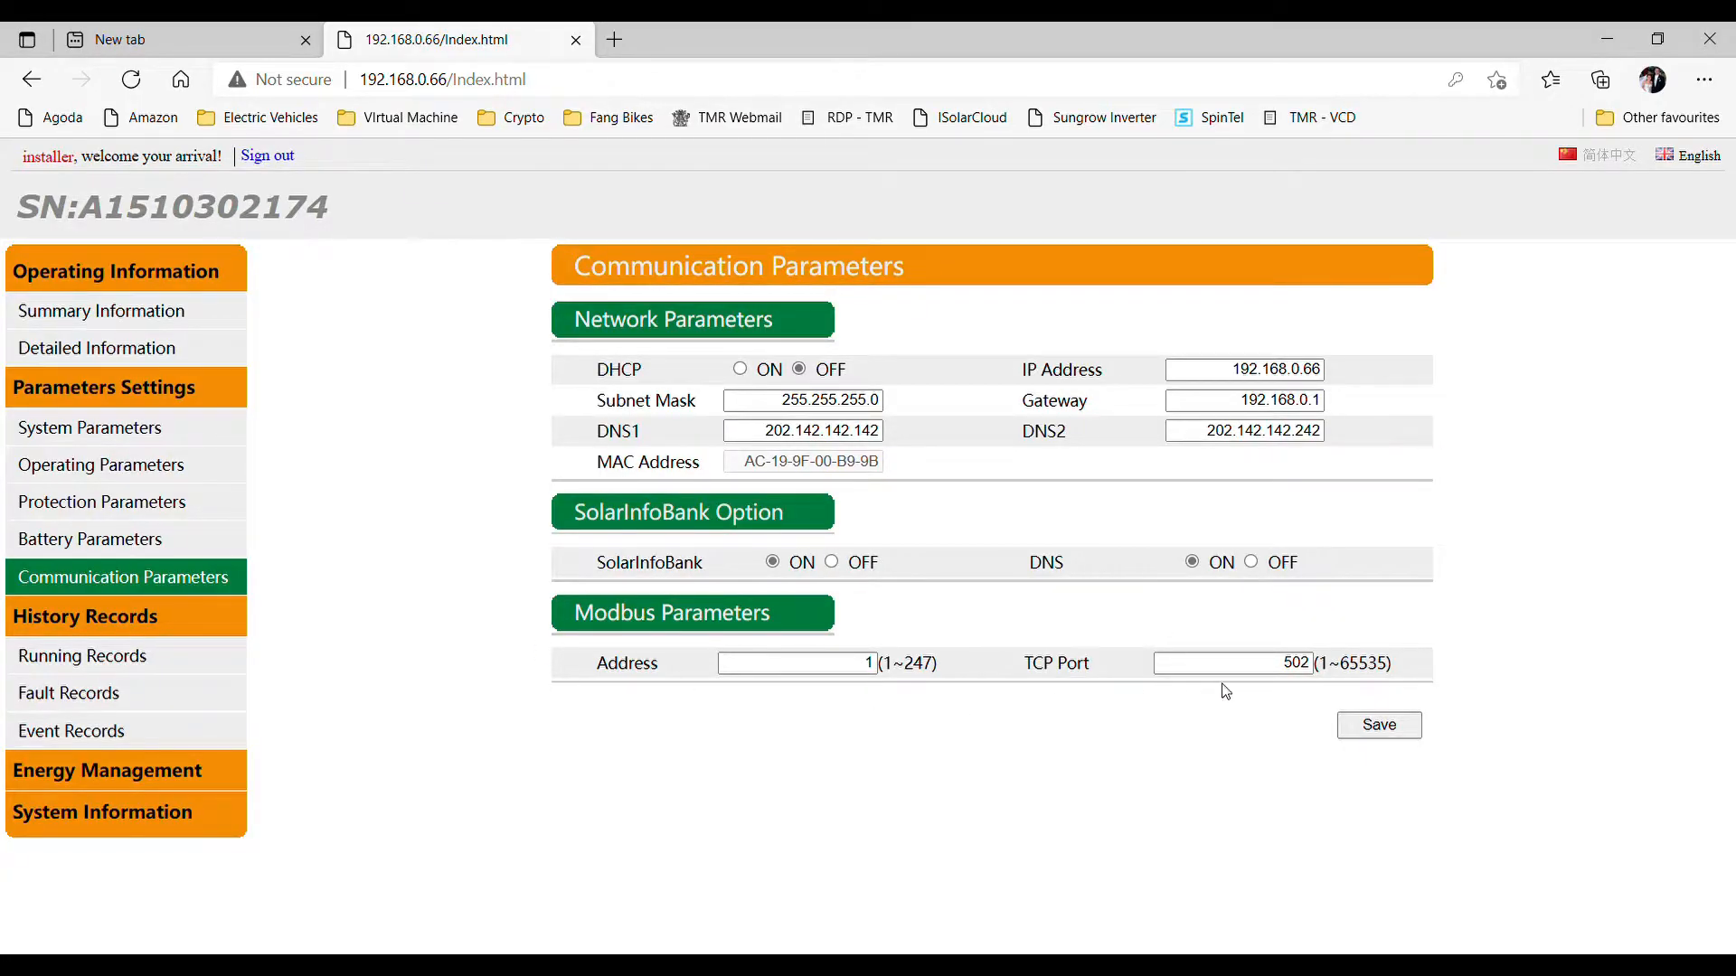
pyautogui.moveTo(497, 714)
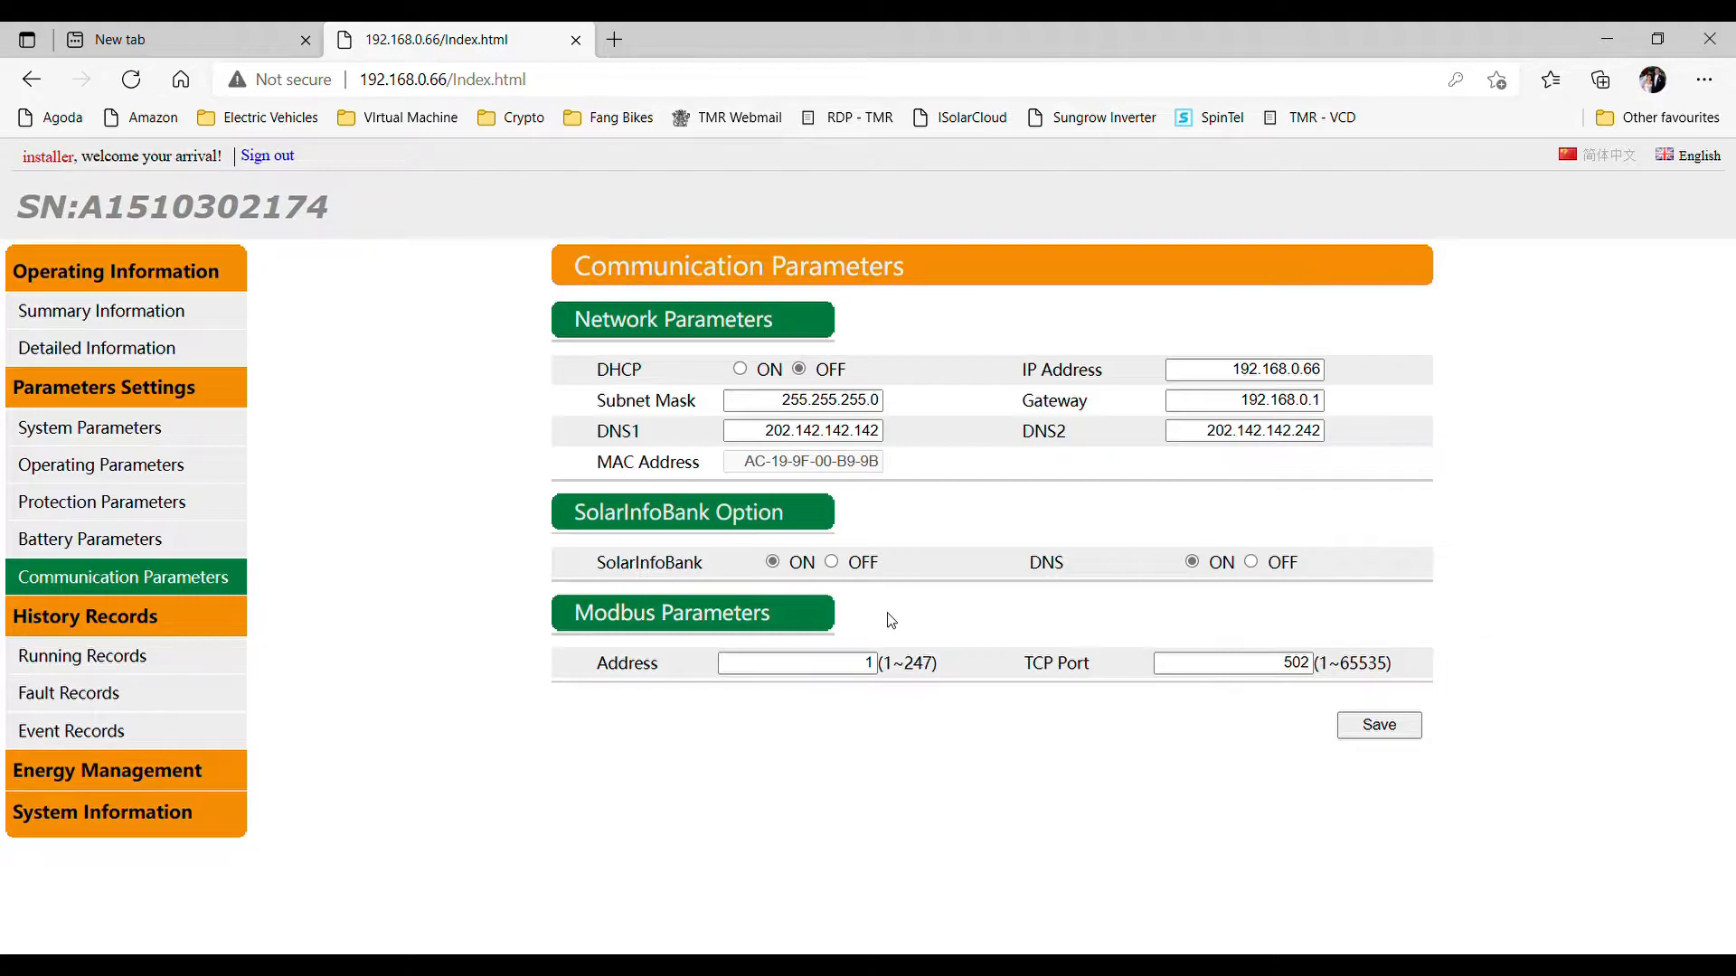
pyautogui.moveTo(97, 348)
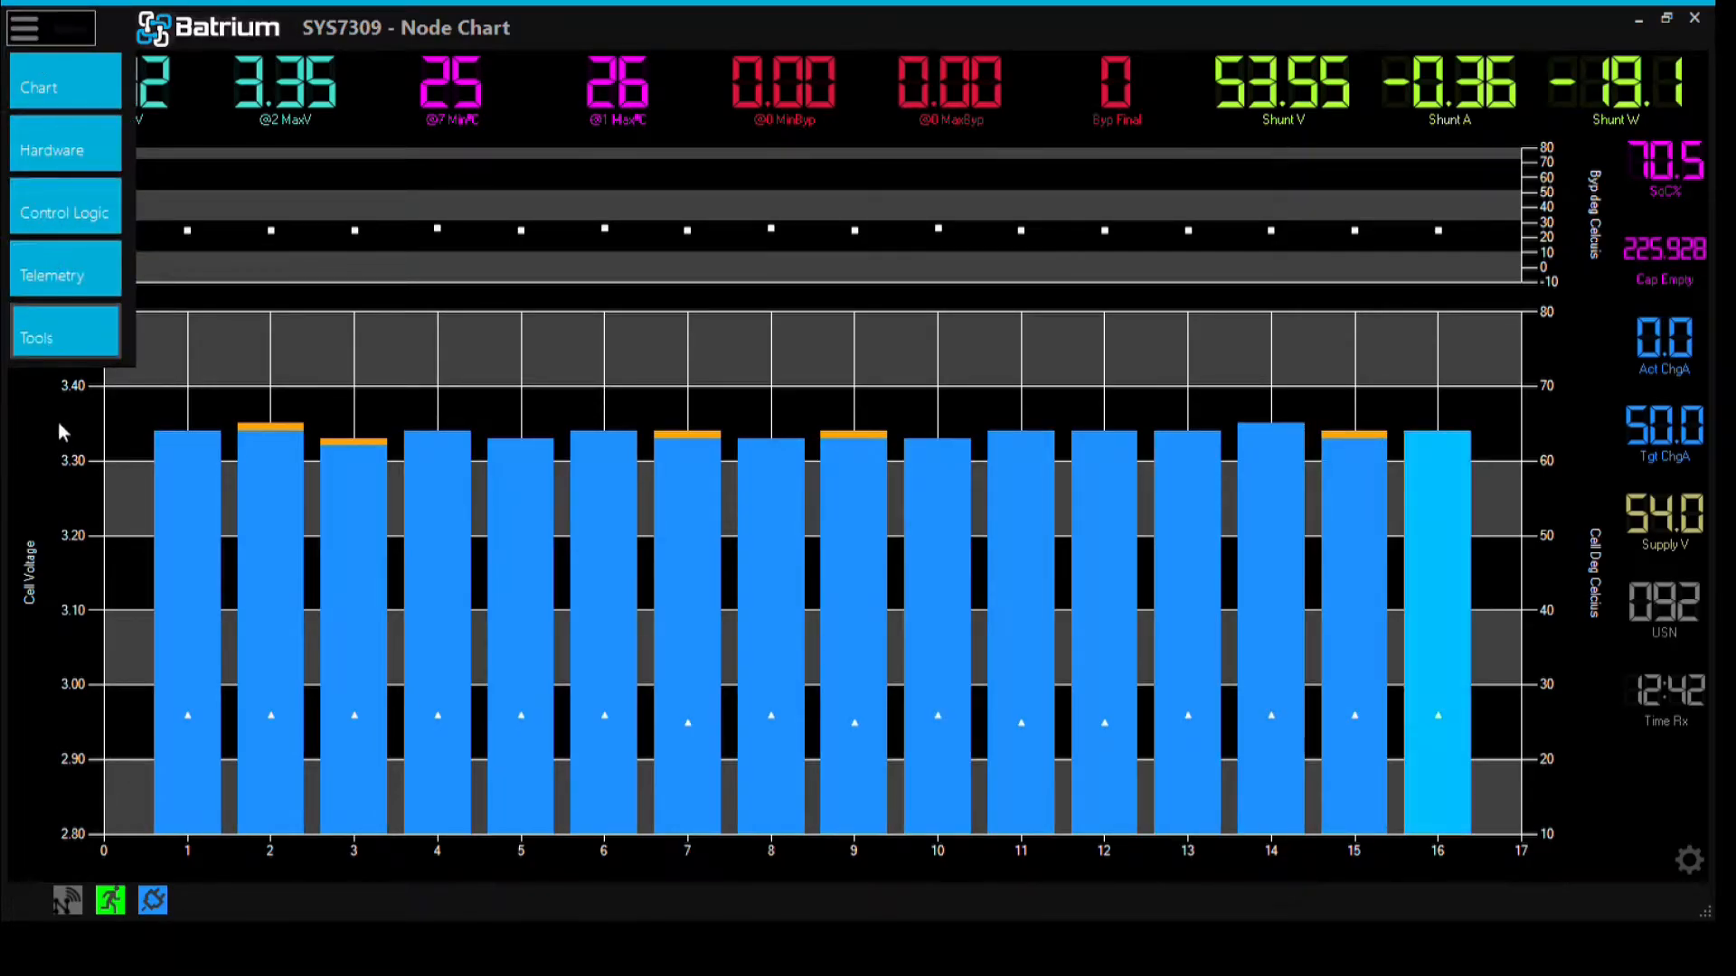
# - View the discharging control logic, then the Hardware settings' Integration tab
pyautogui.click(64, 212)
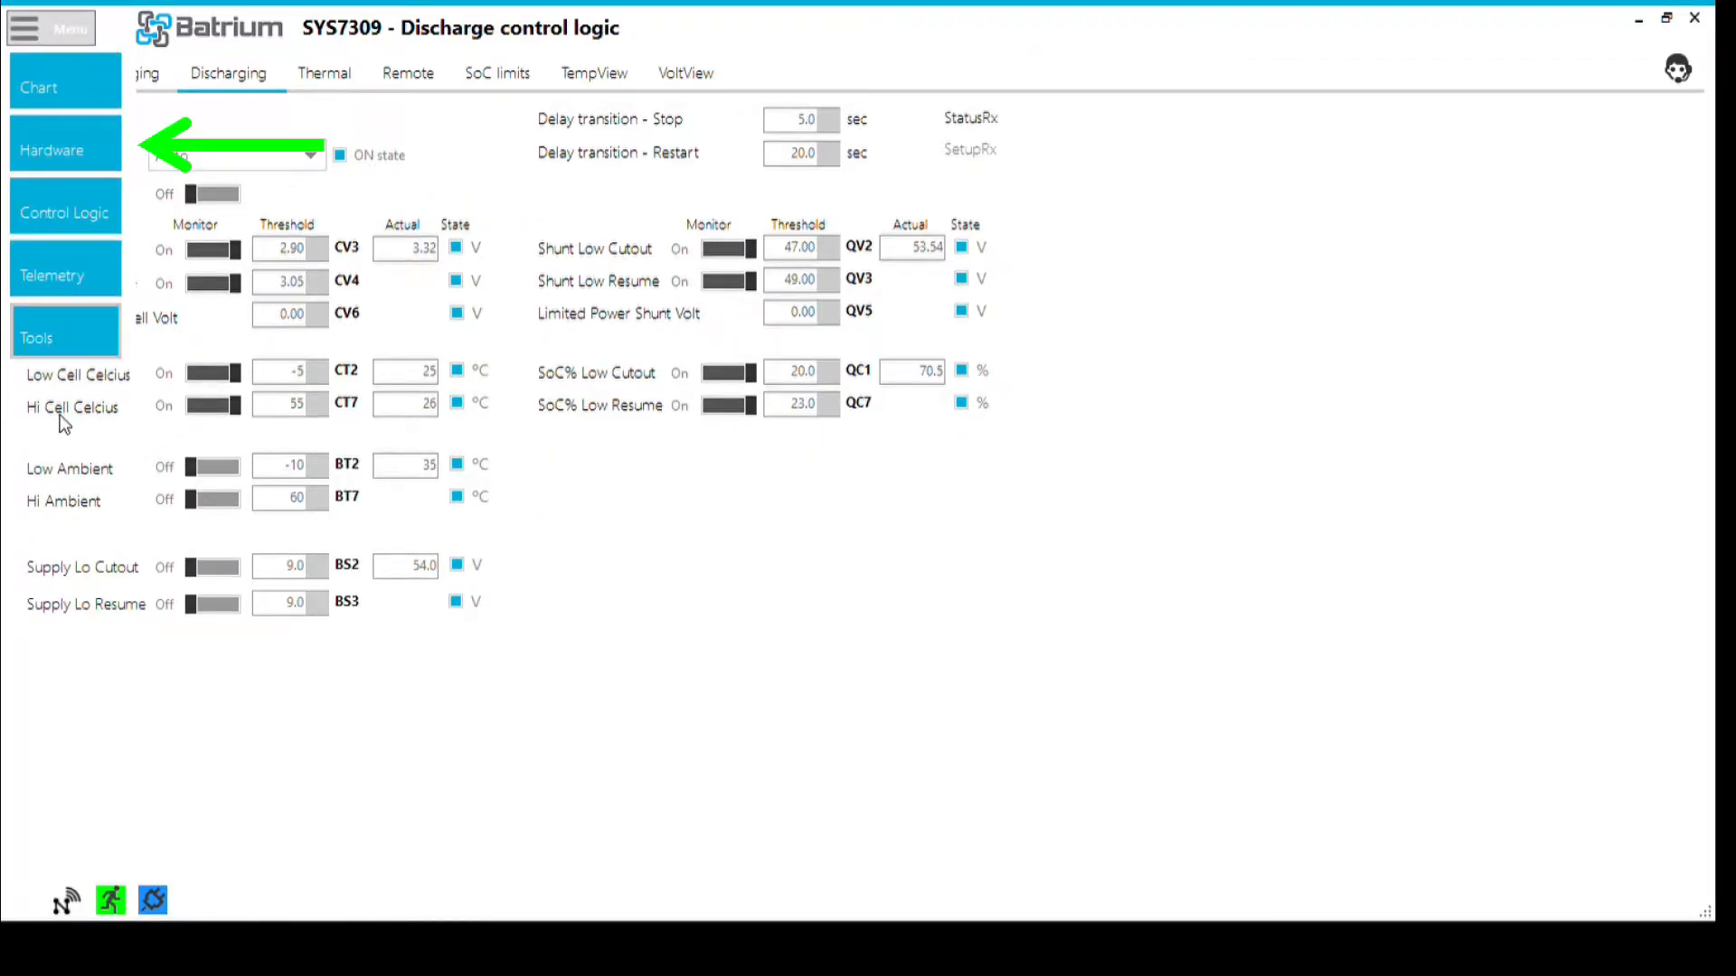
pyautogui.click(50, 149)
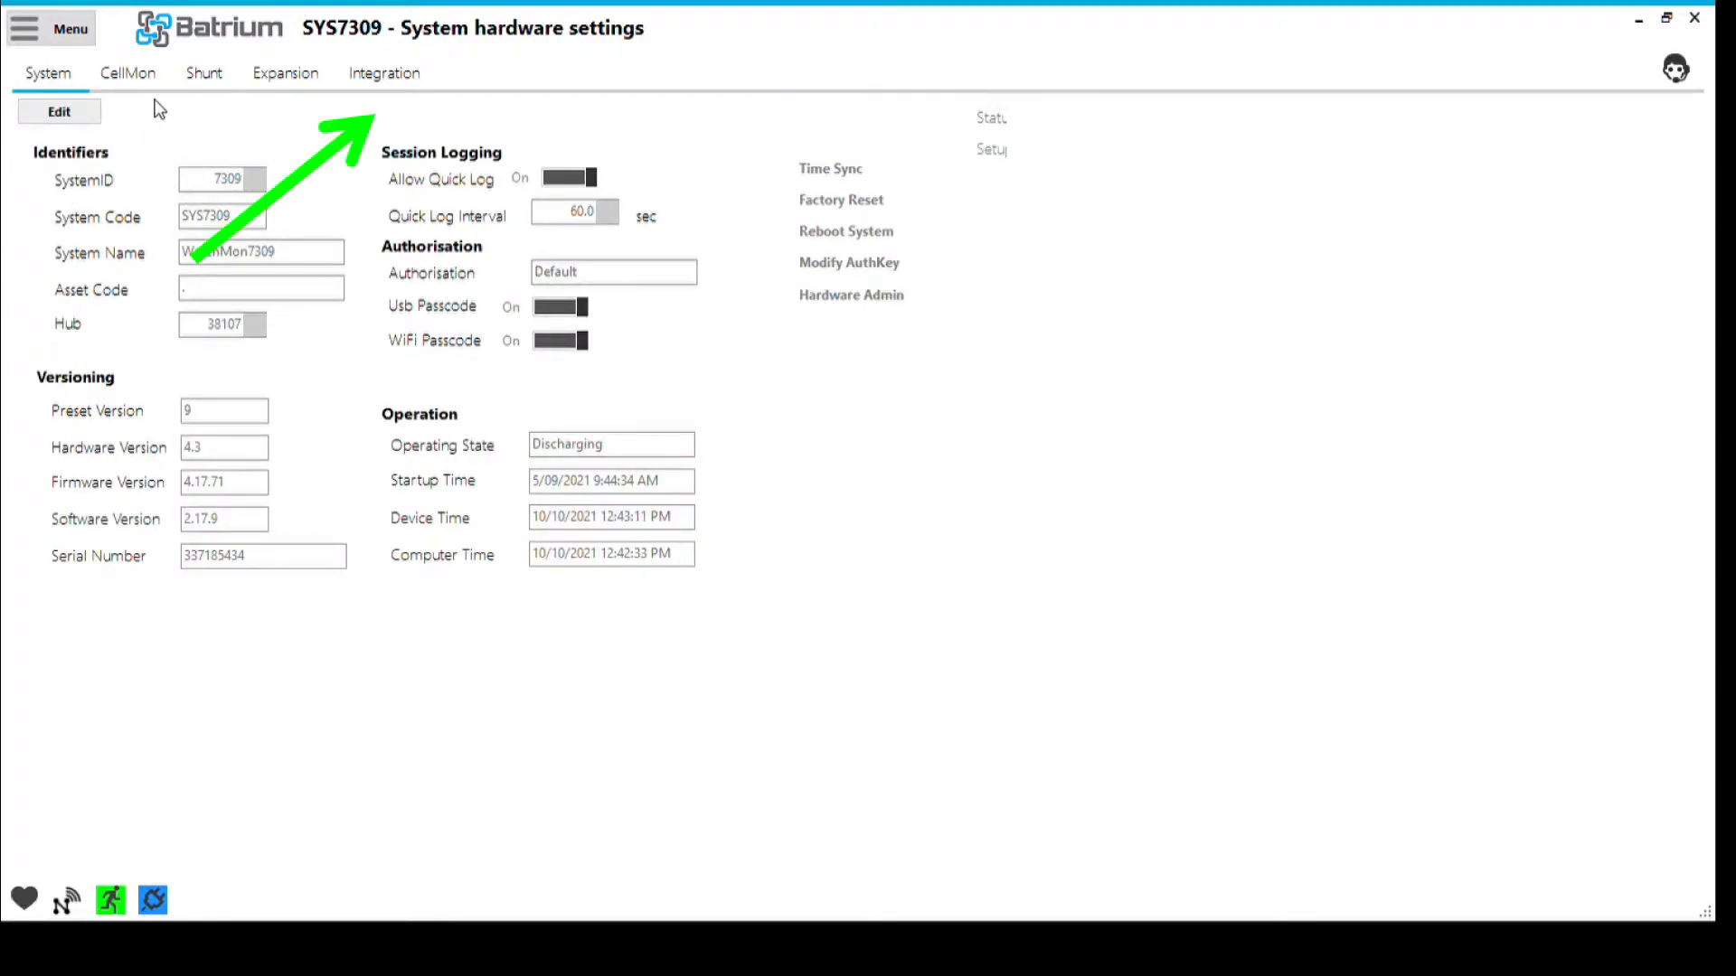
pyautogui.click(385, 74)
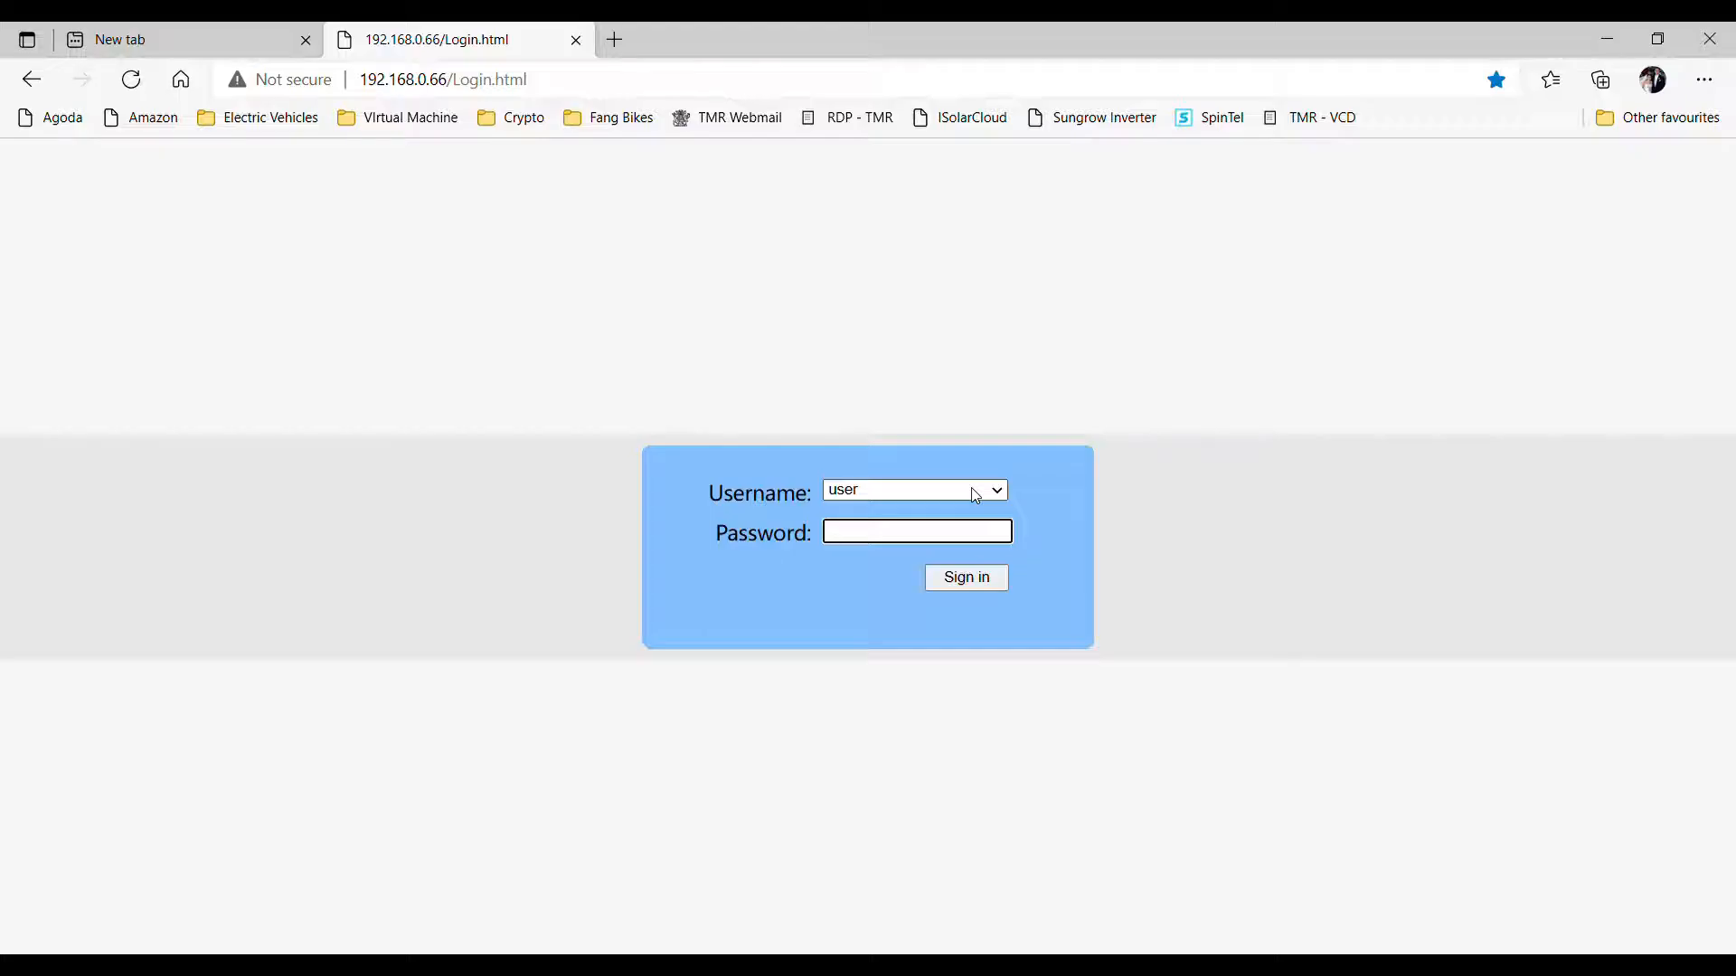
# - Select the 'installer' login level and move to the password field
pyautogui.click(913, 489)
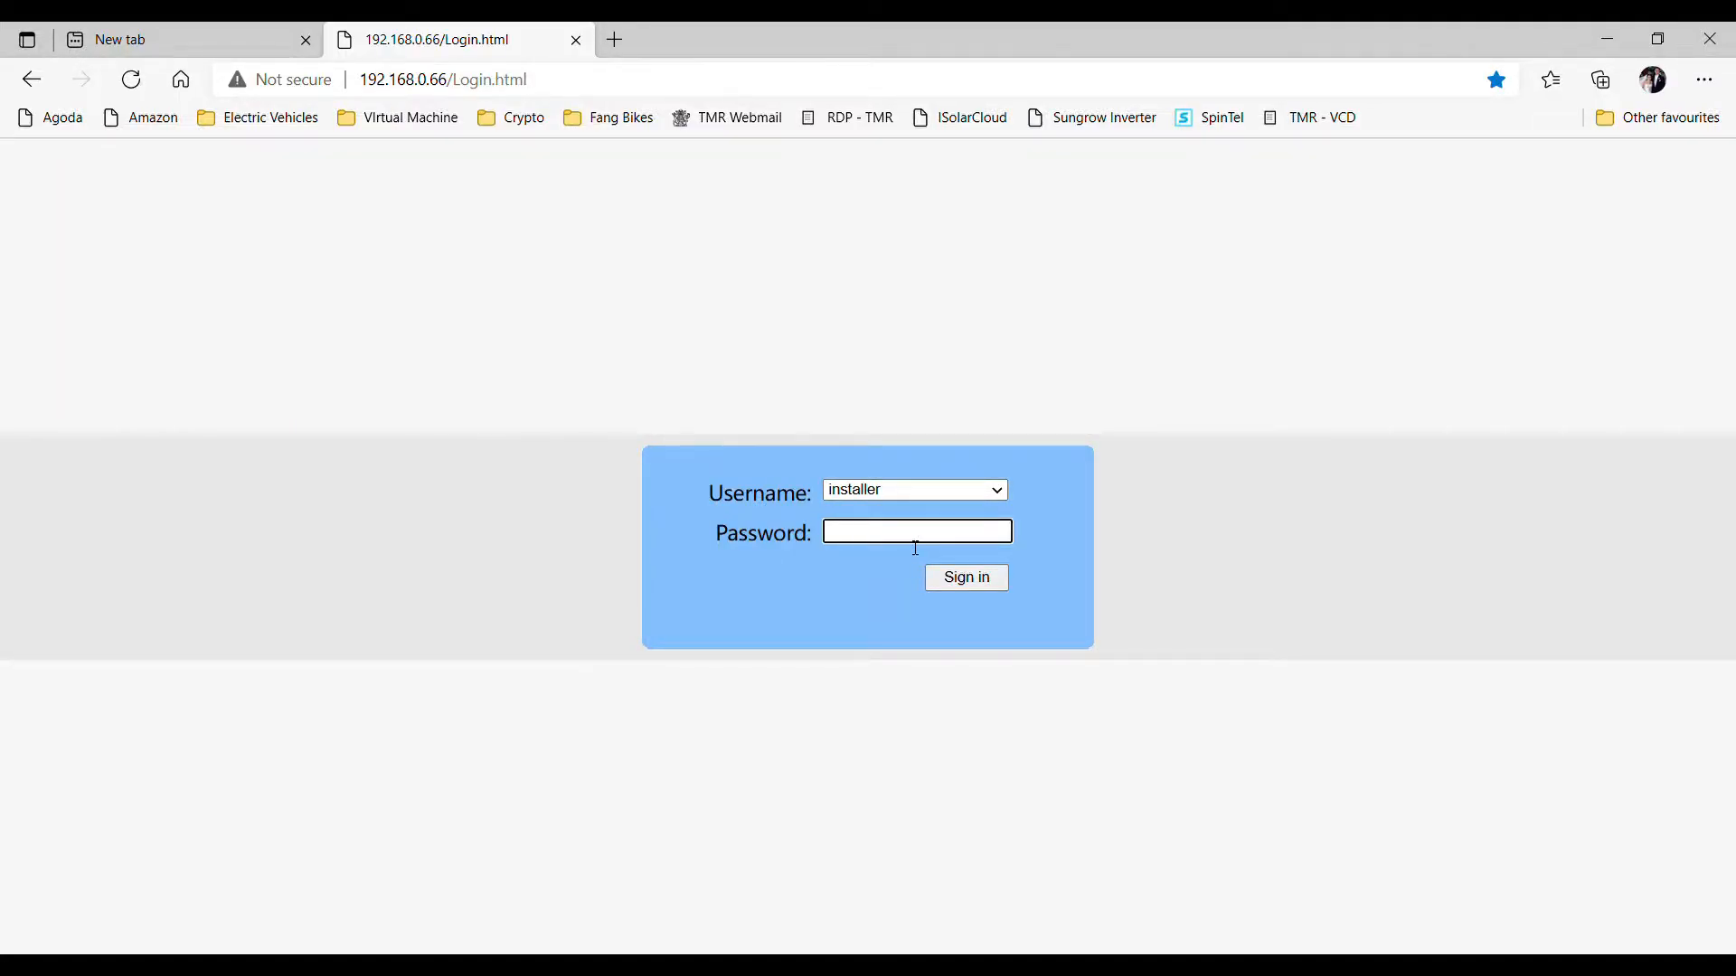
pyautogui.click(965, 577)
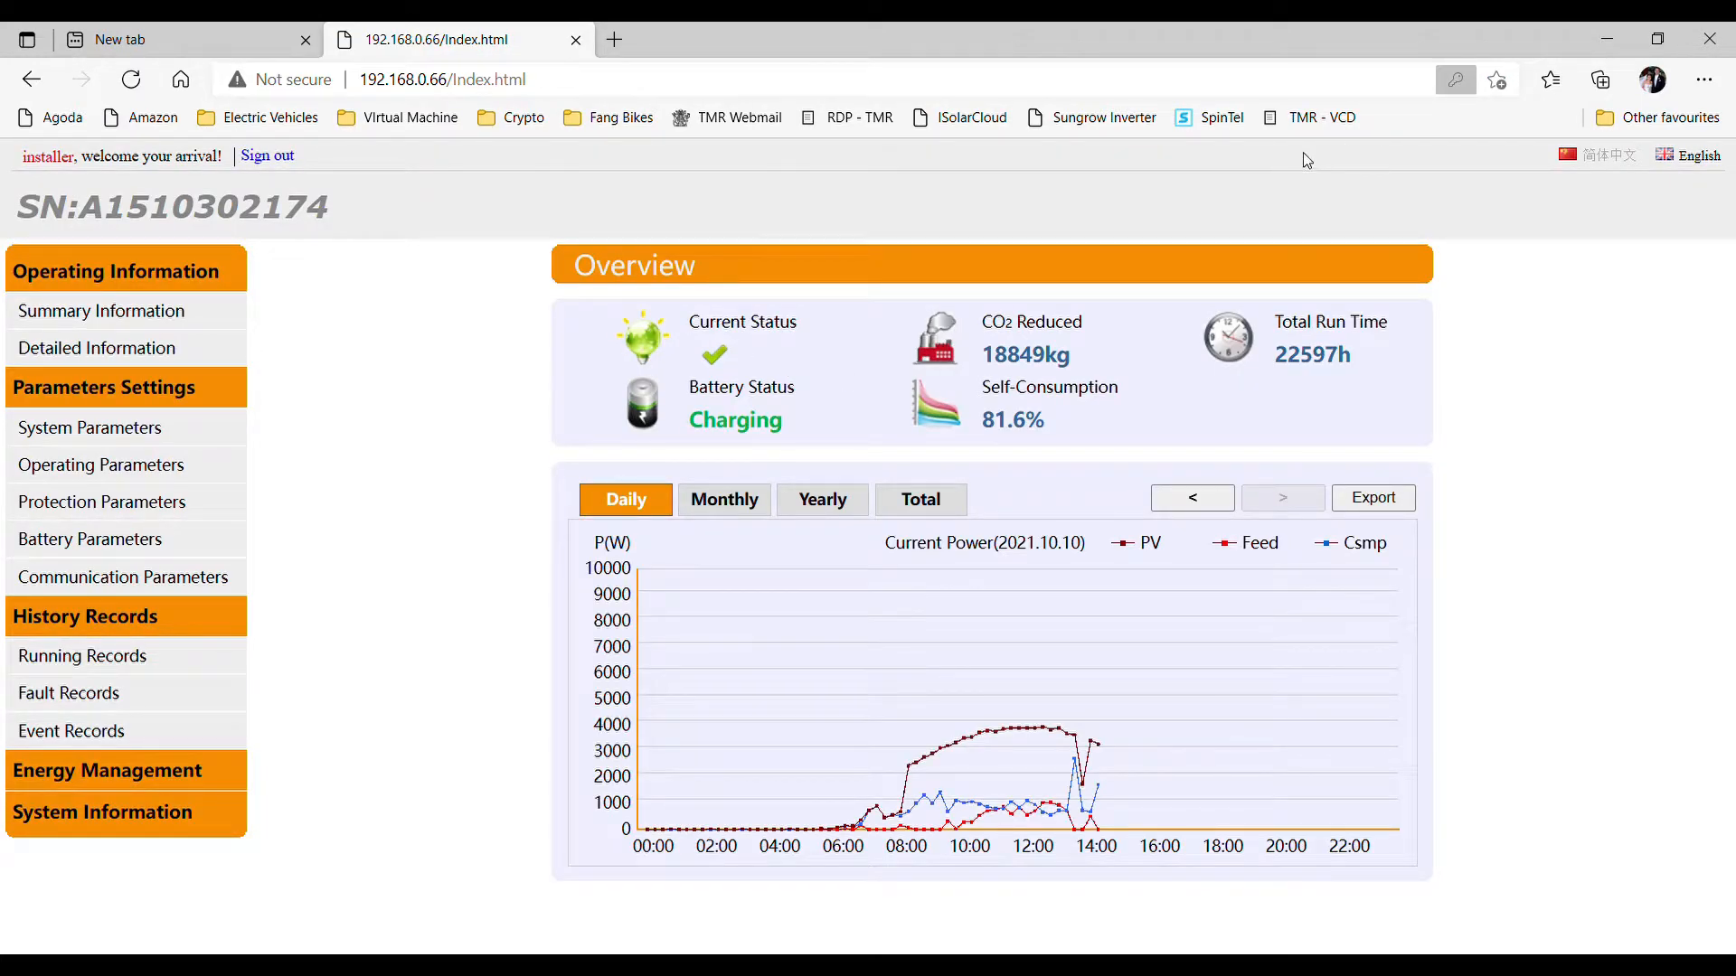
pyautogui.moveTo(1484, 144)
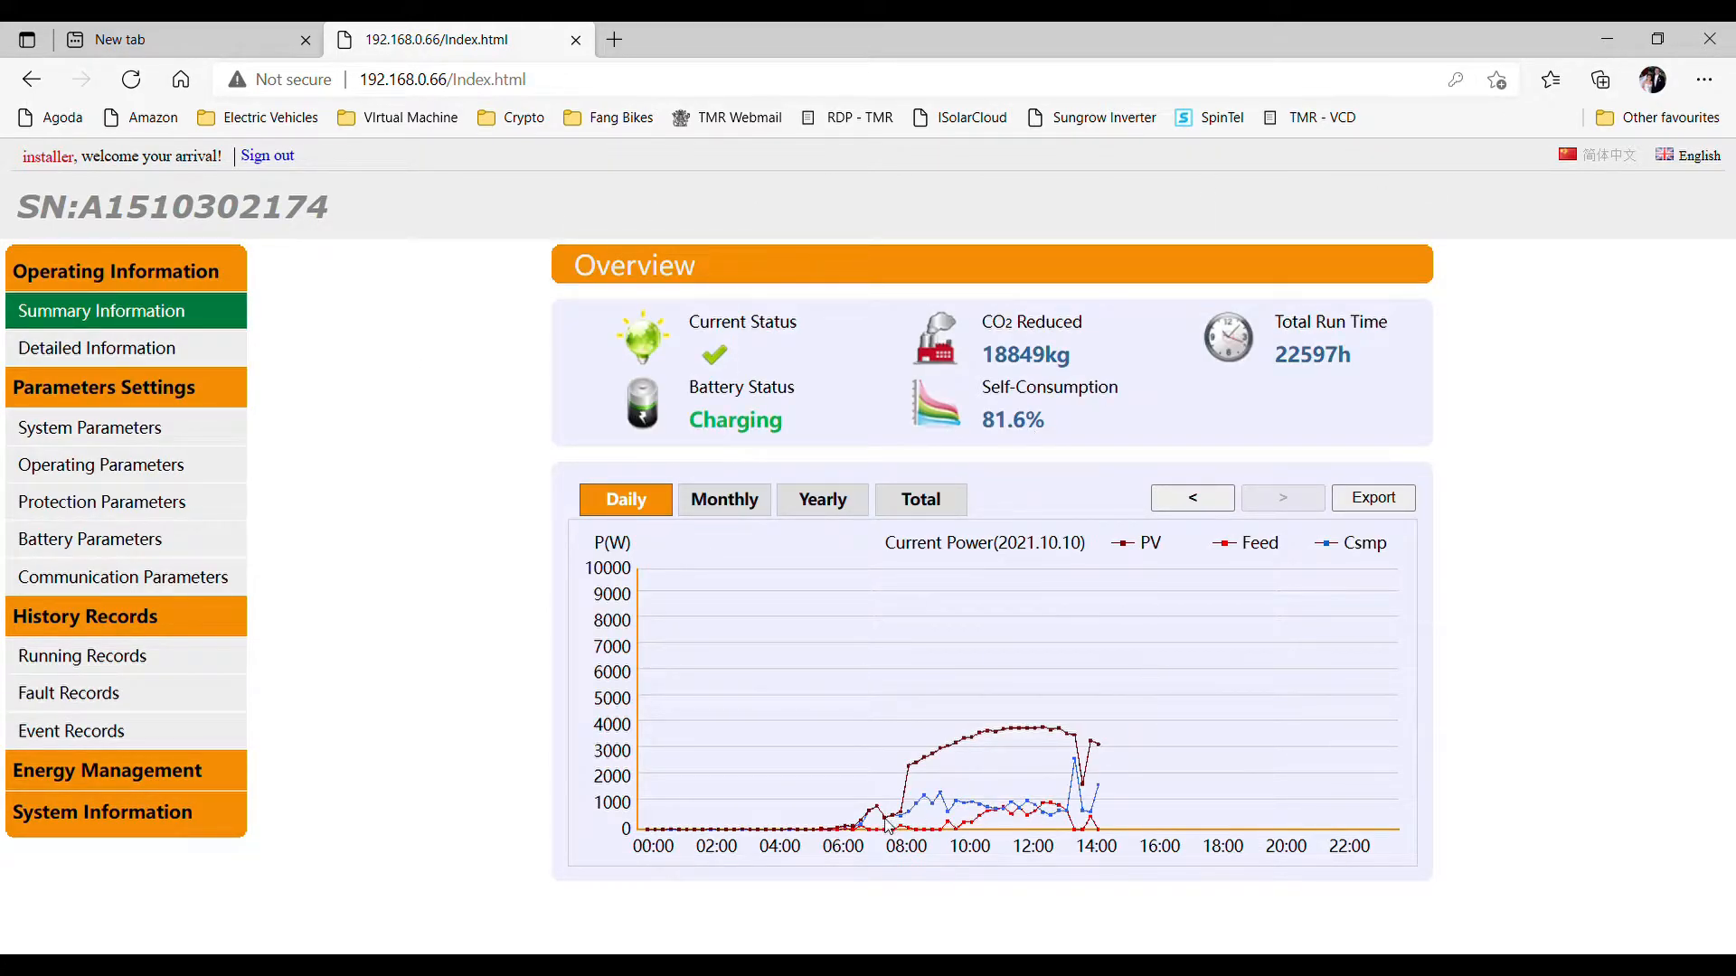
pyautogui.moveTo(1124, 717)
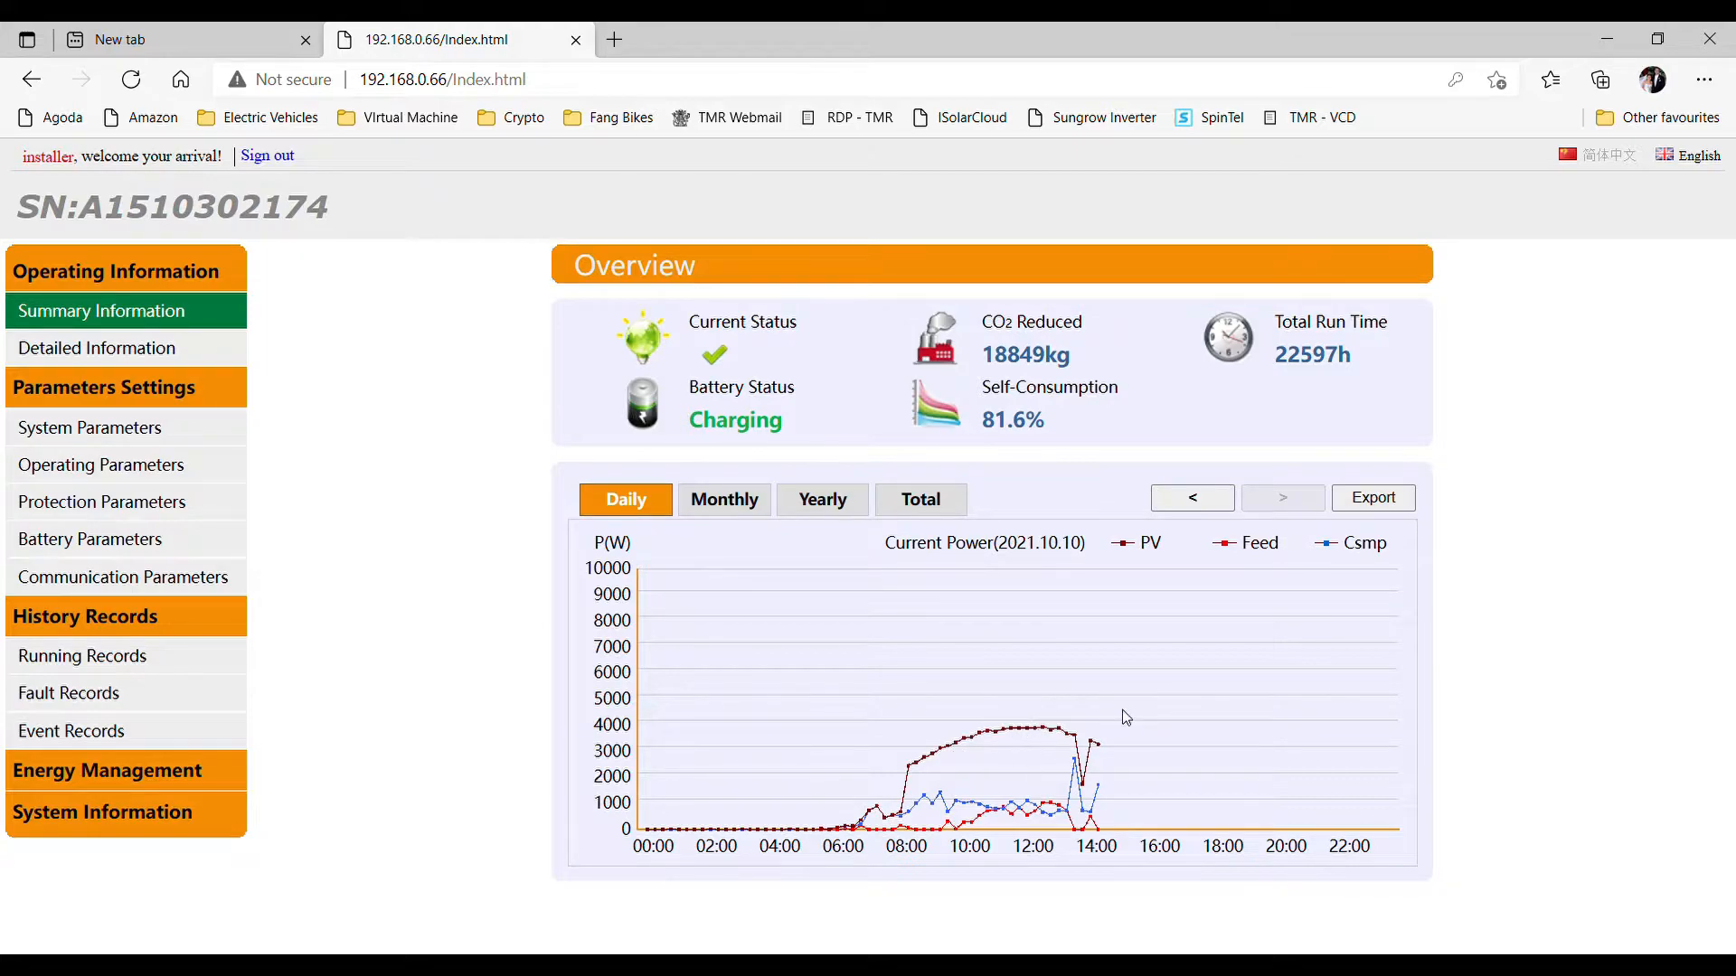
pyautogui.moveTo(123, 577)
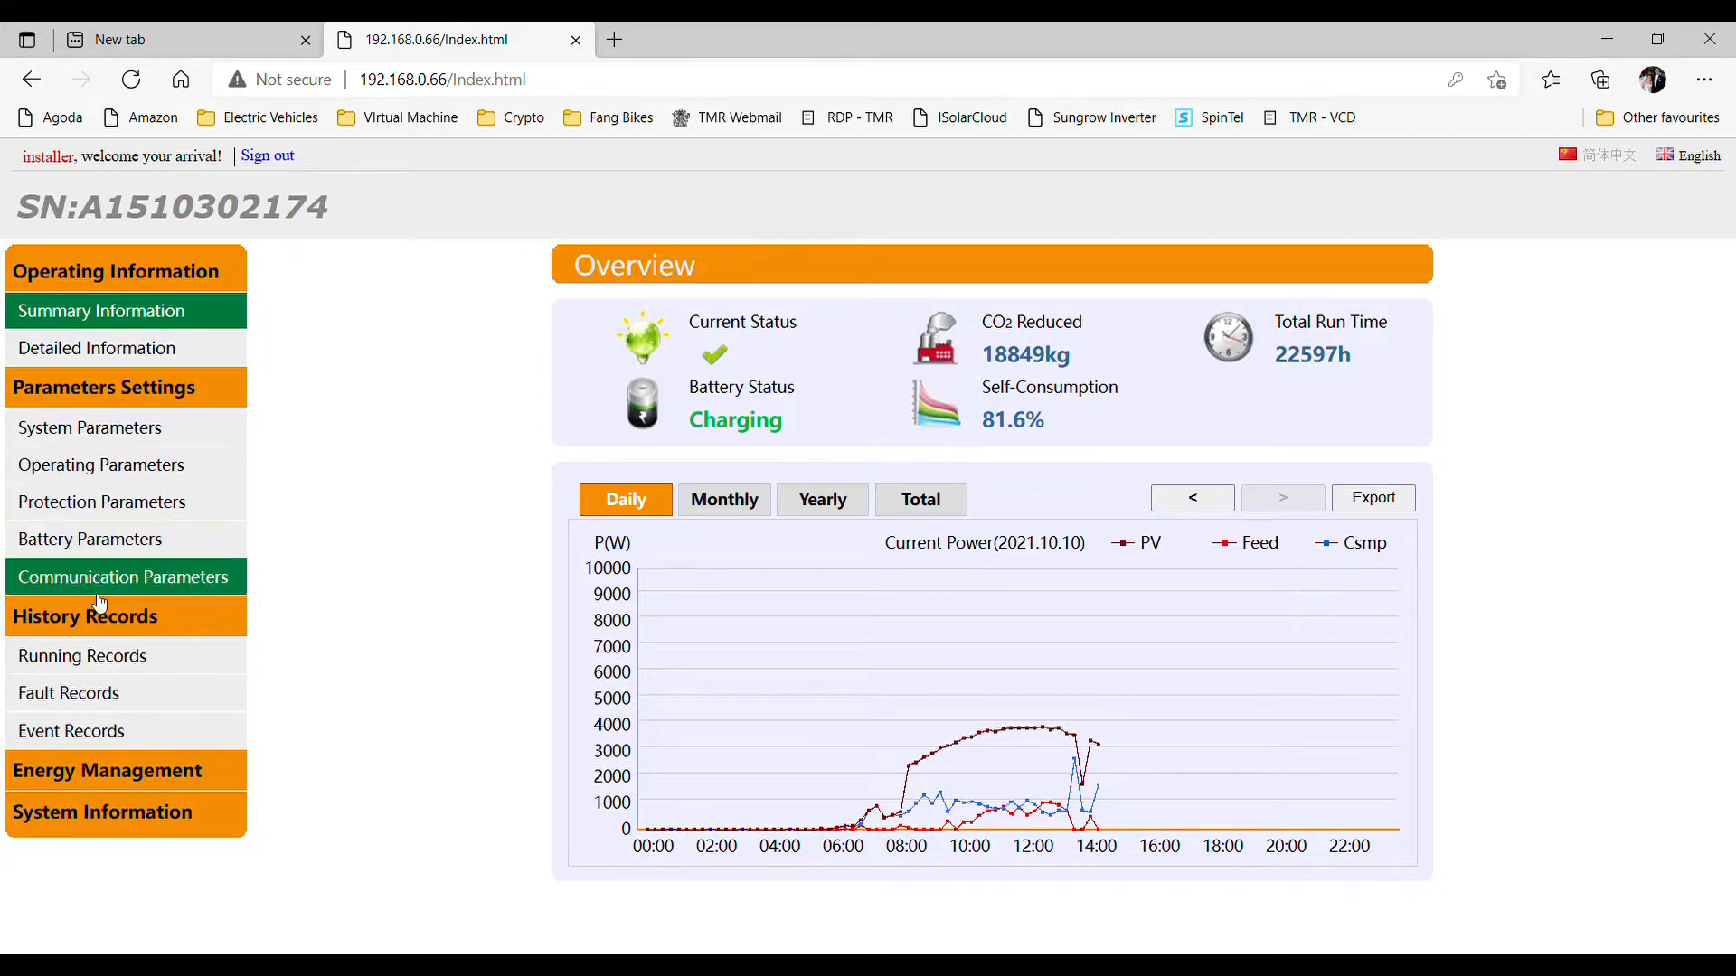
# - View detailed information, then stop the inverter under Energy Management and dismiss the success alert
pyautogui.click(97, 347)
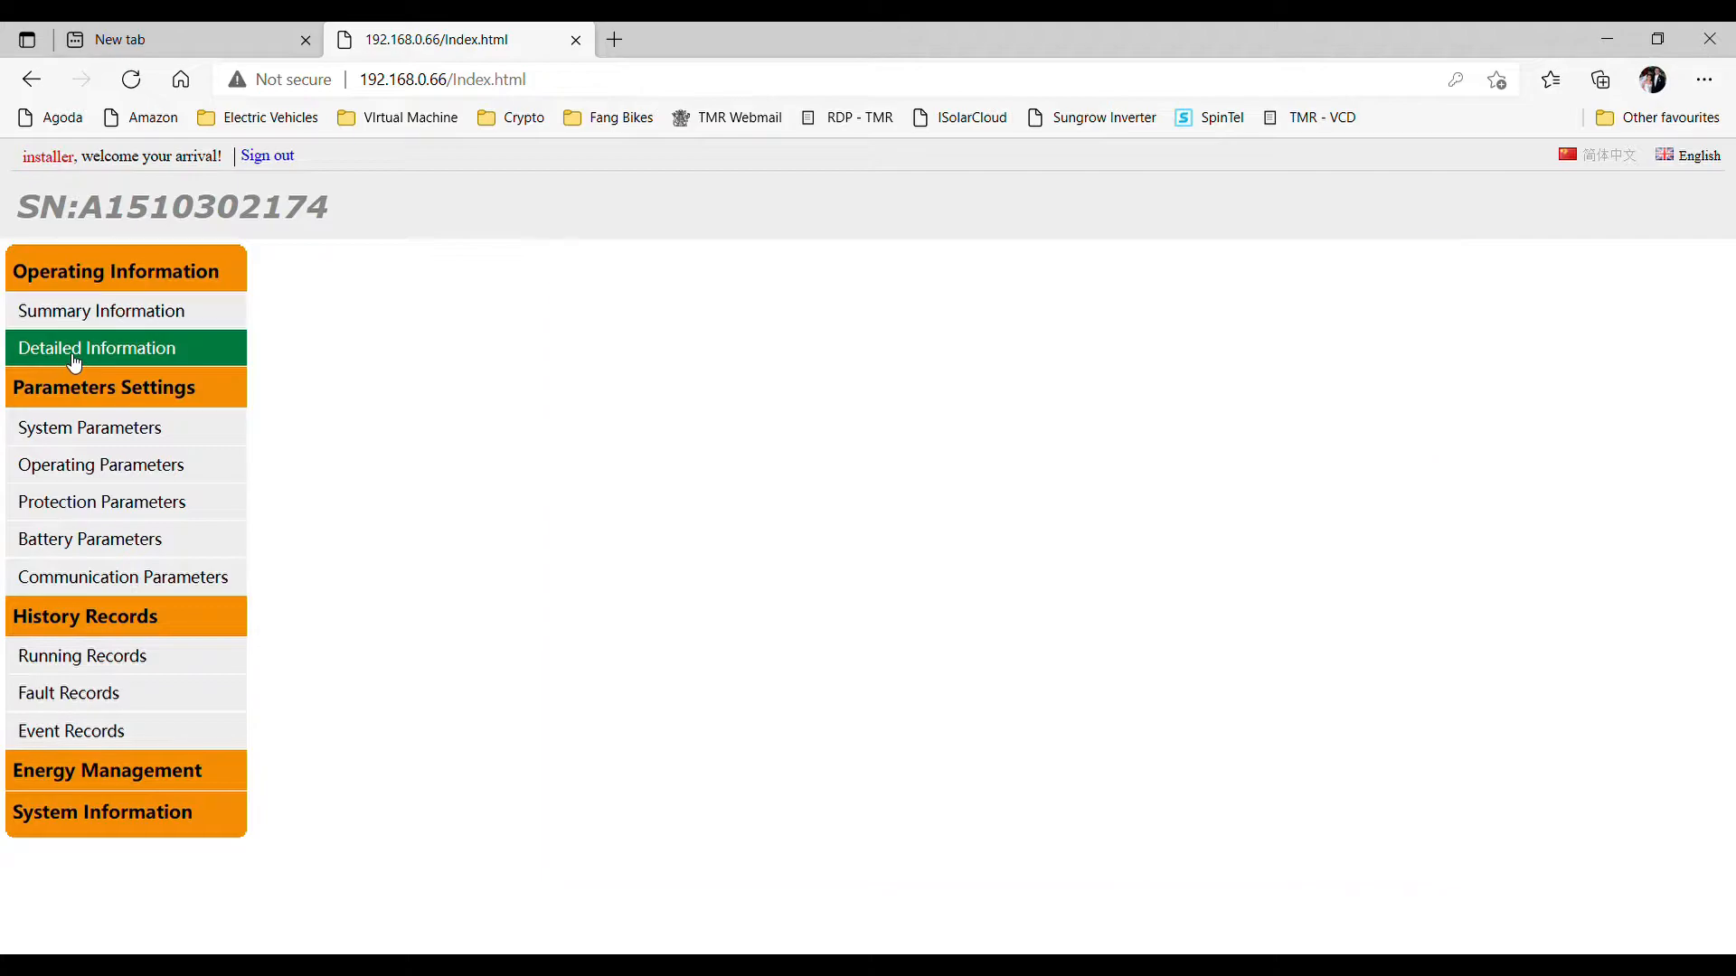
pyautogui.click(97, 347)
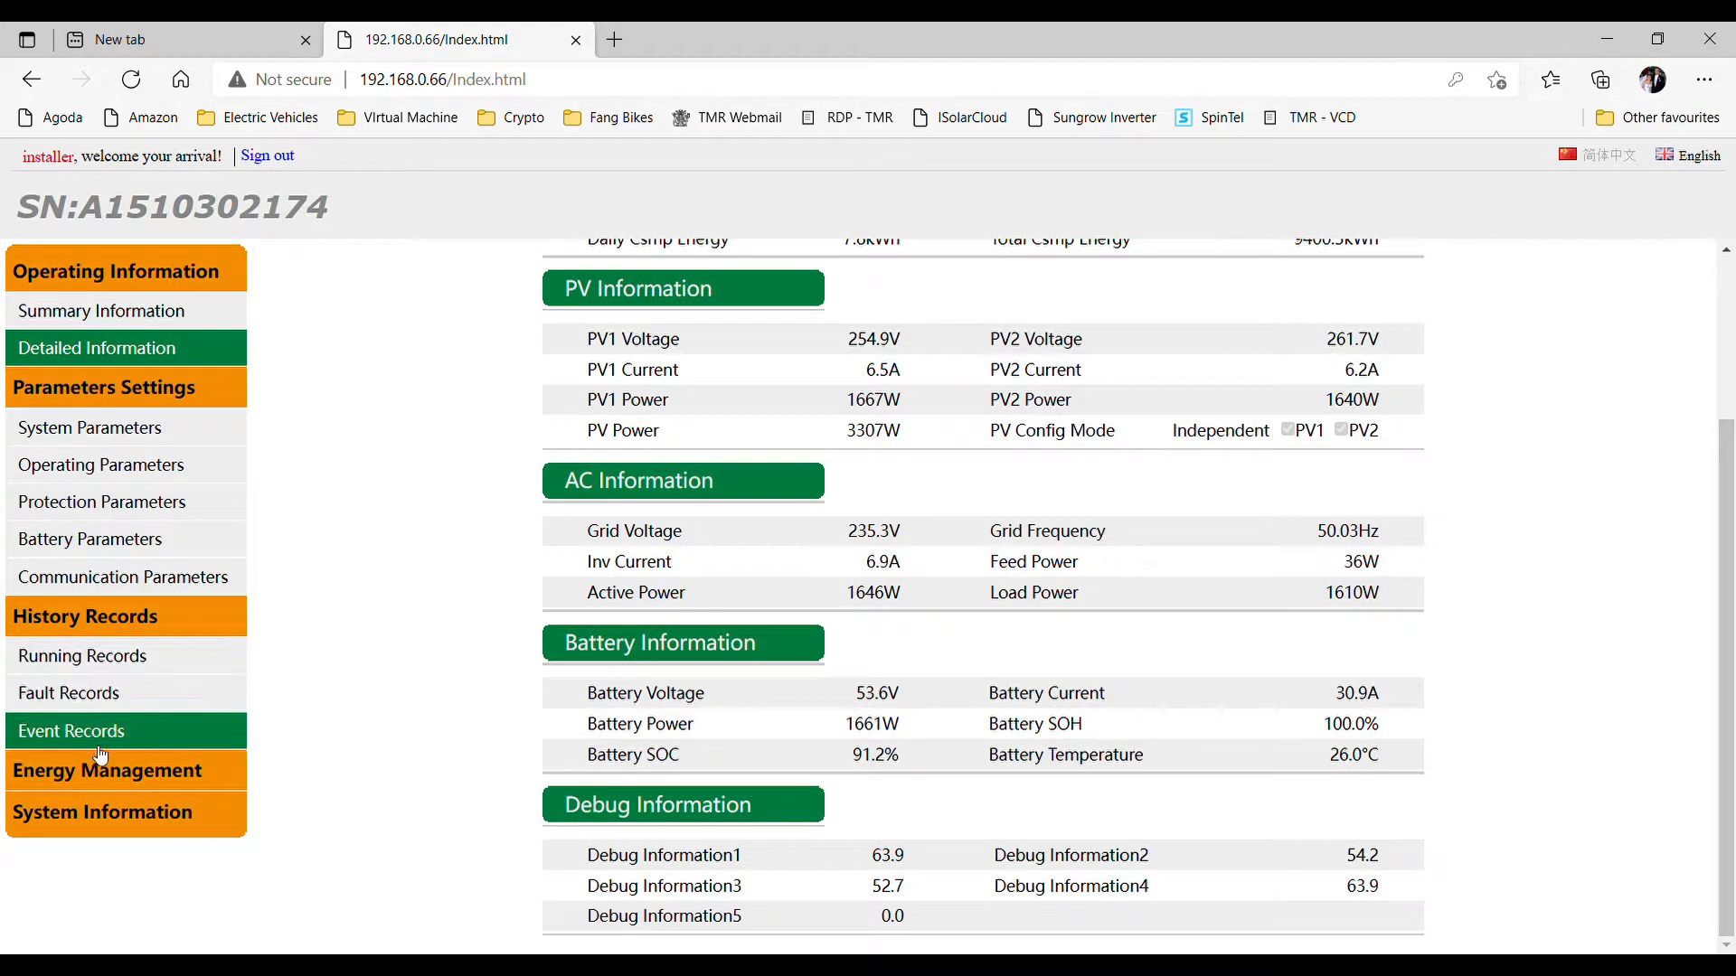
pyautogui.click(108, 770)
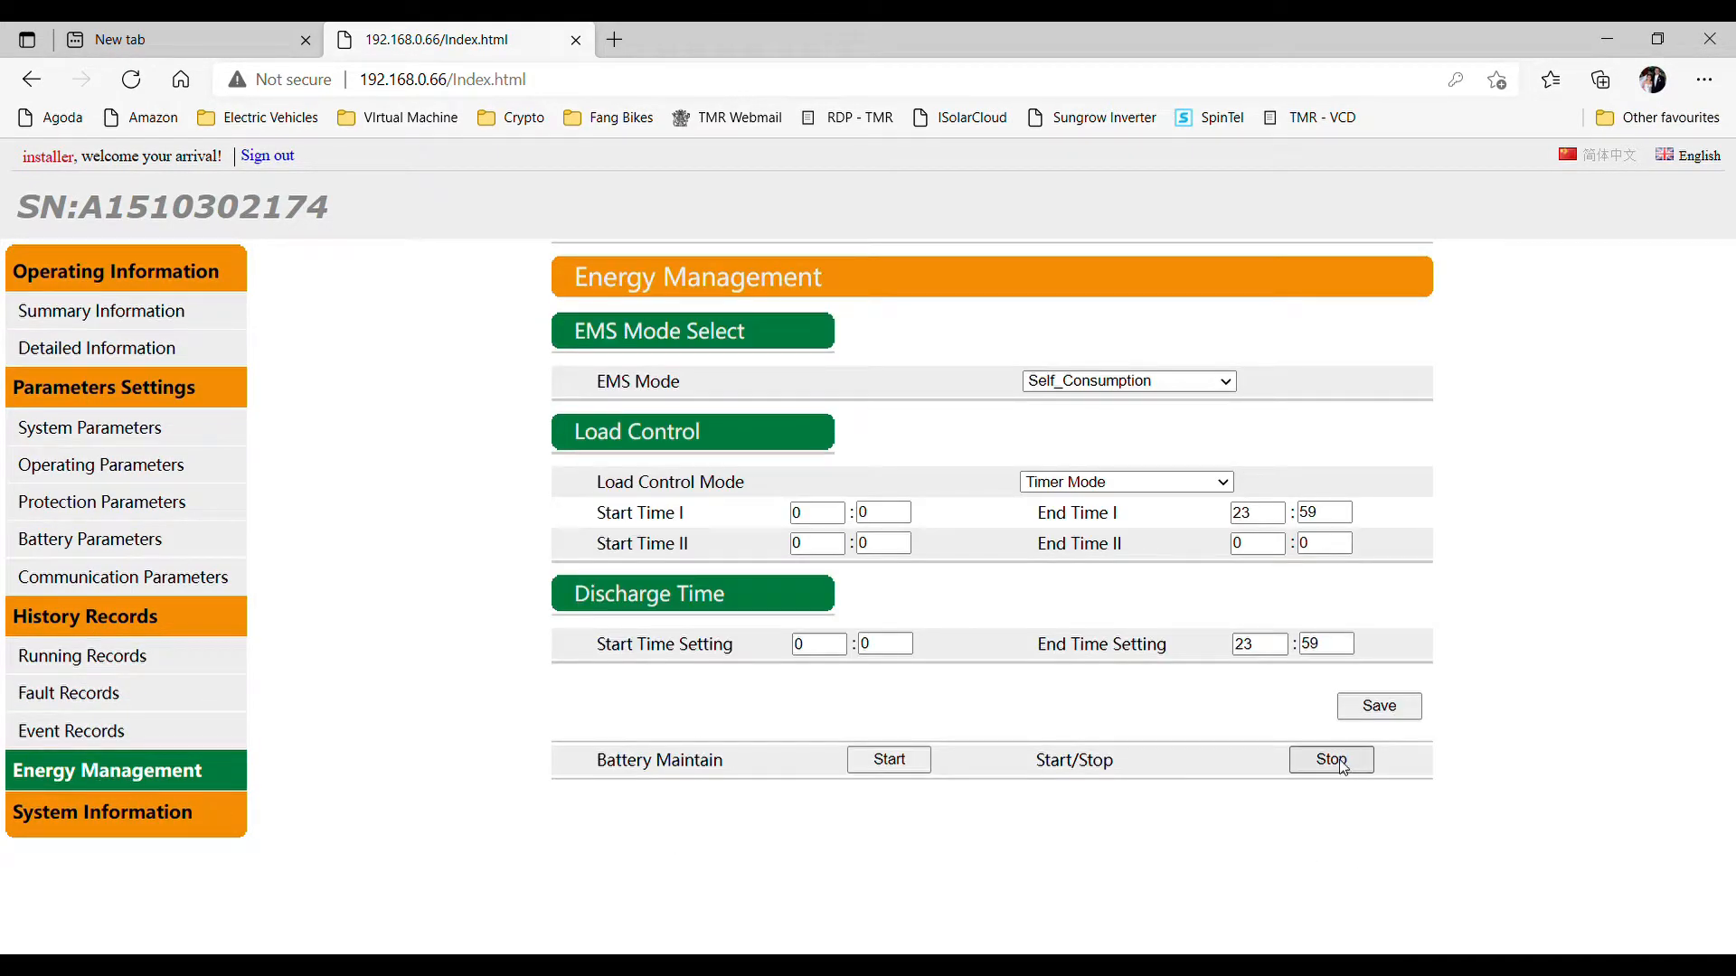
pyautogui.click(1331, 760)
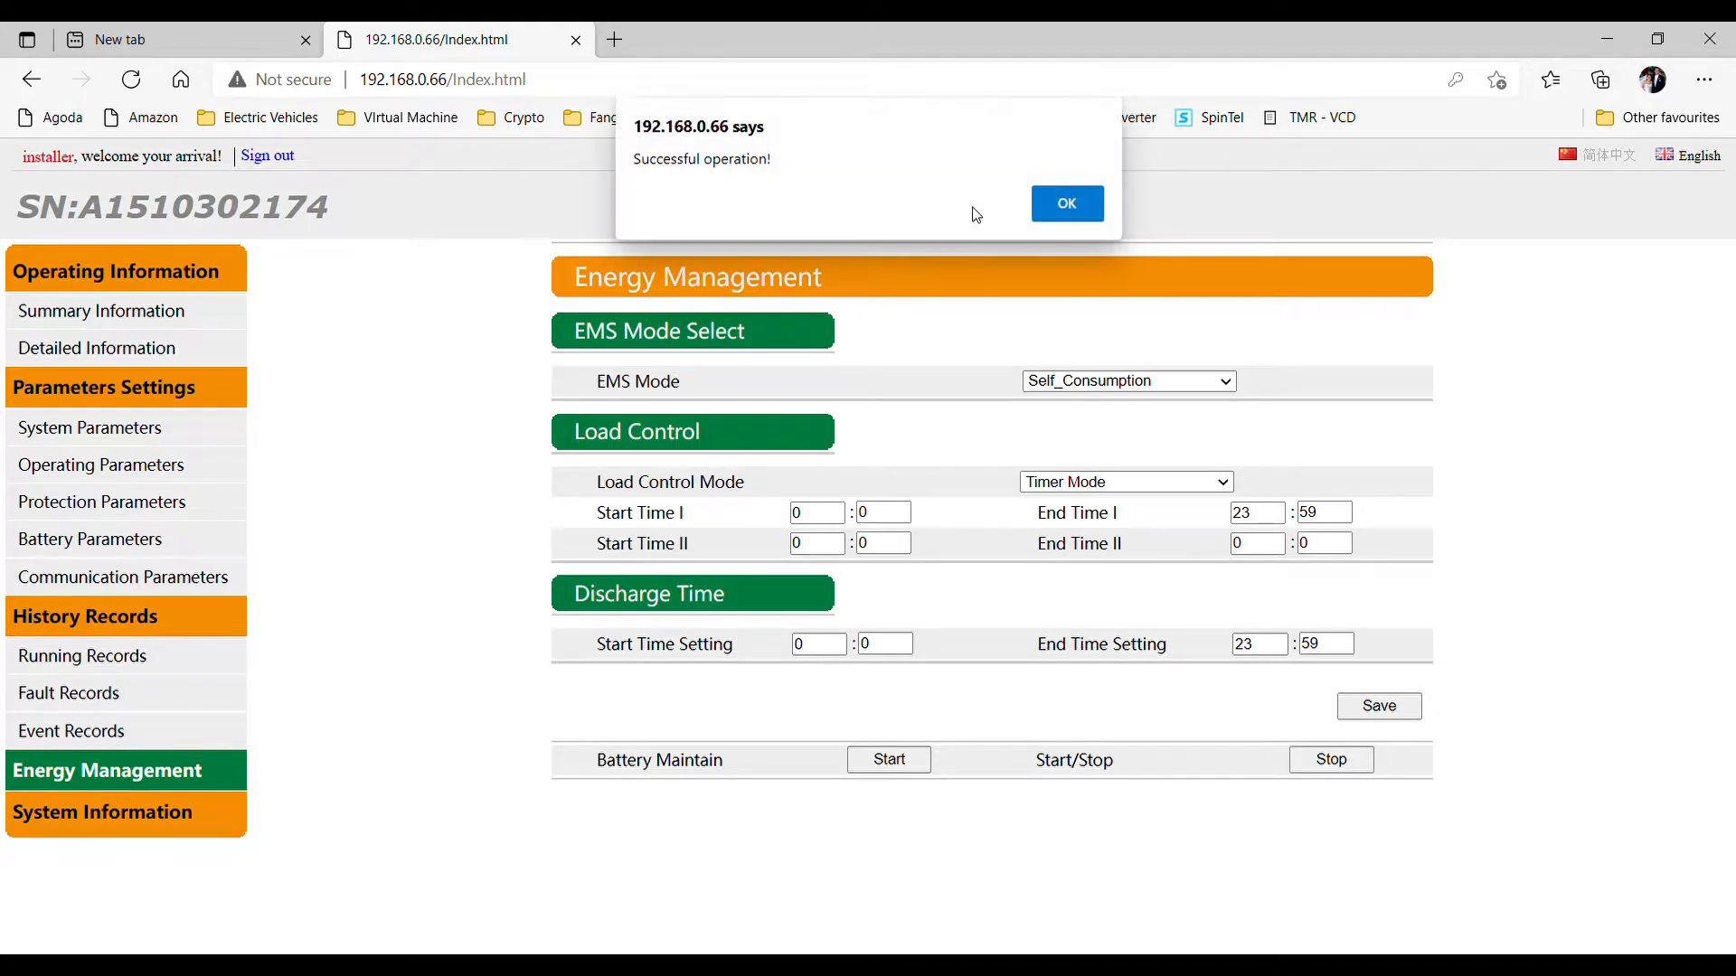
pyautogui.click(1065, 203)
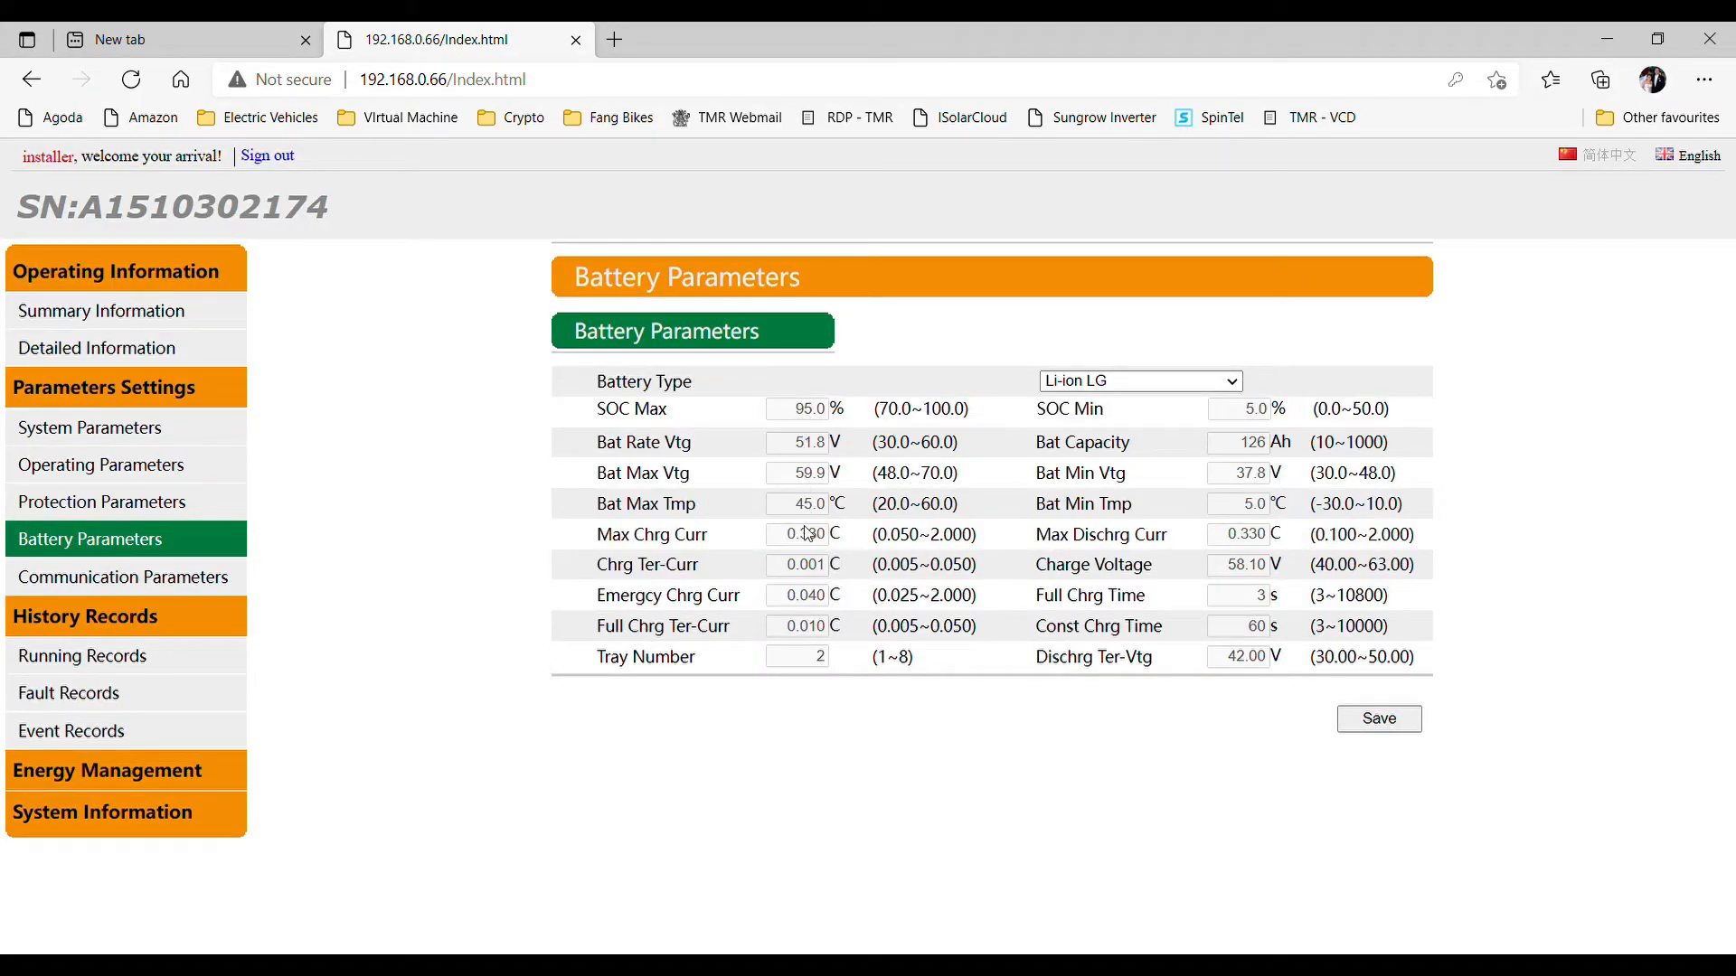
pyautogui.click(804, 533)
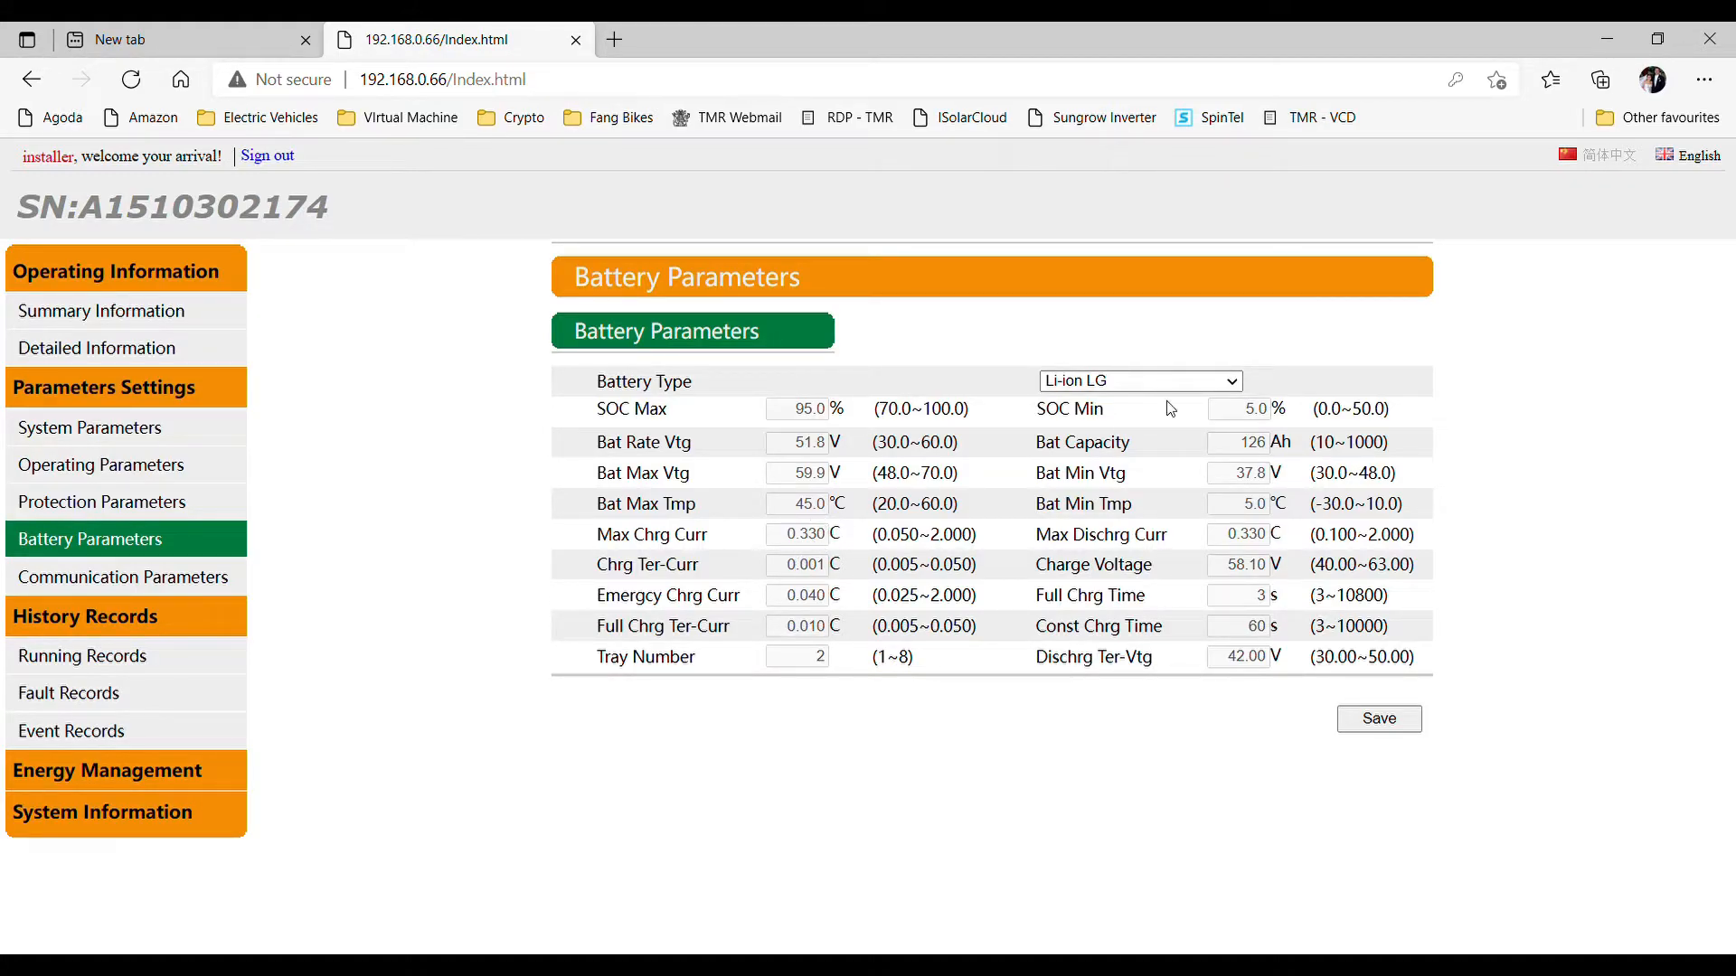
pyautogui.moveTo(1099, 433)
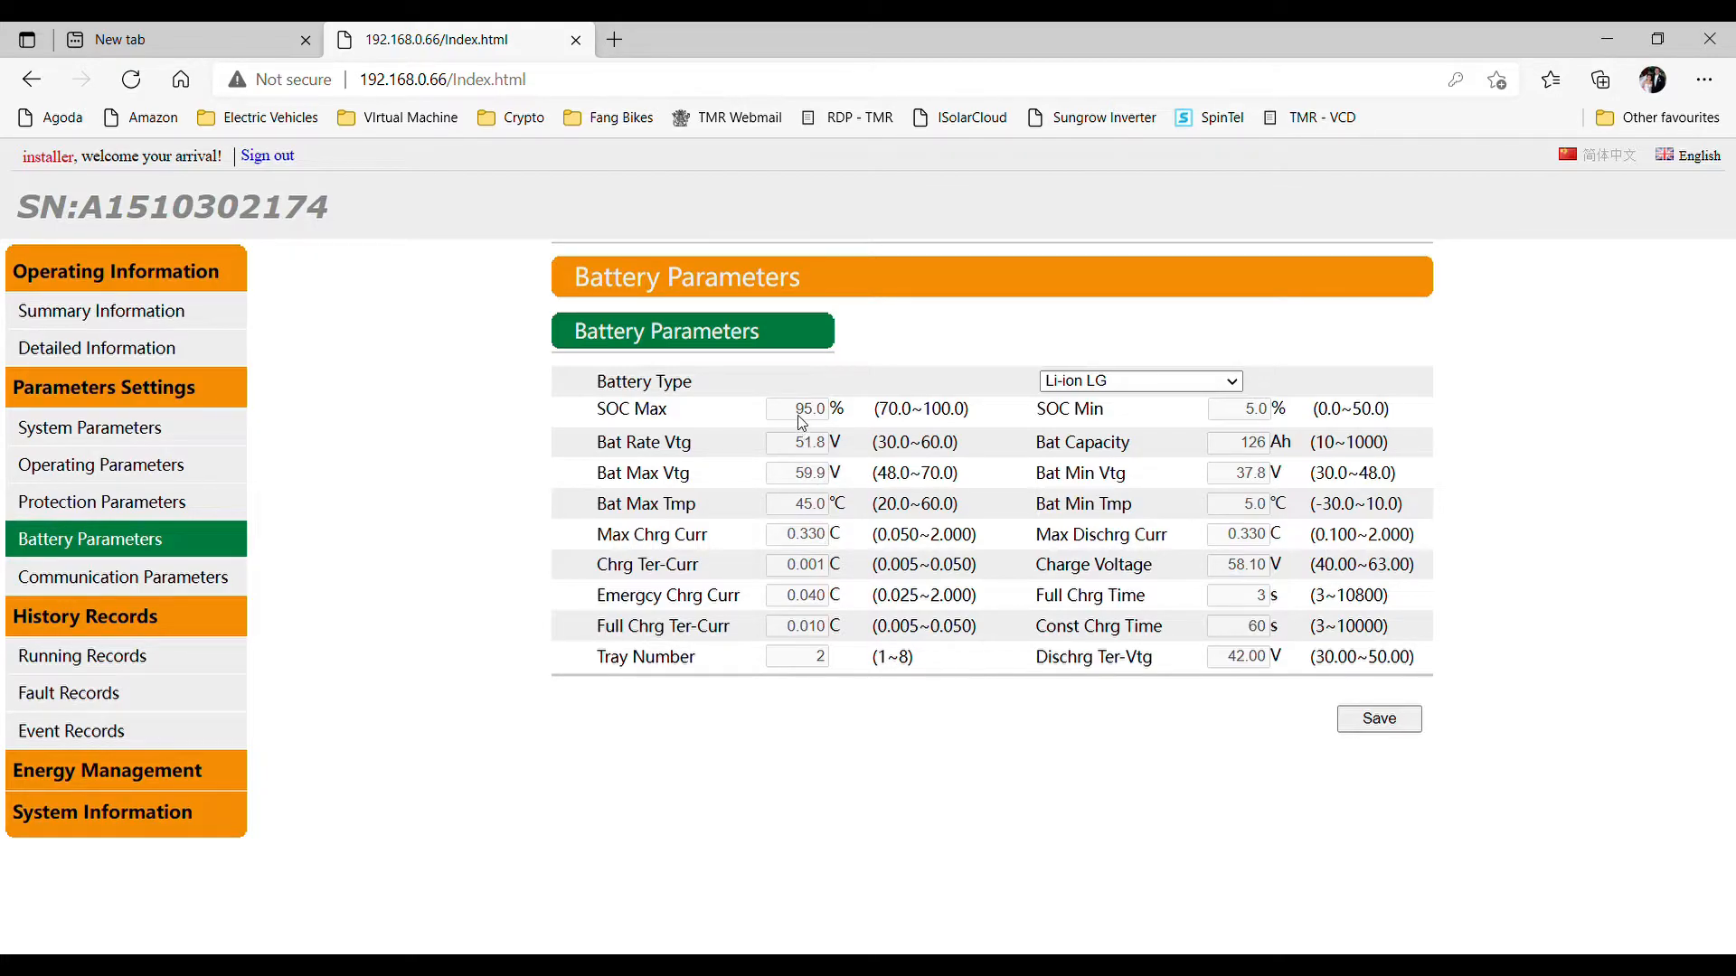
pyautogui.moveTo(817, 463)
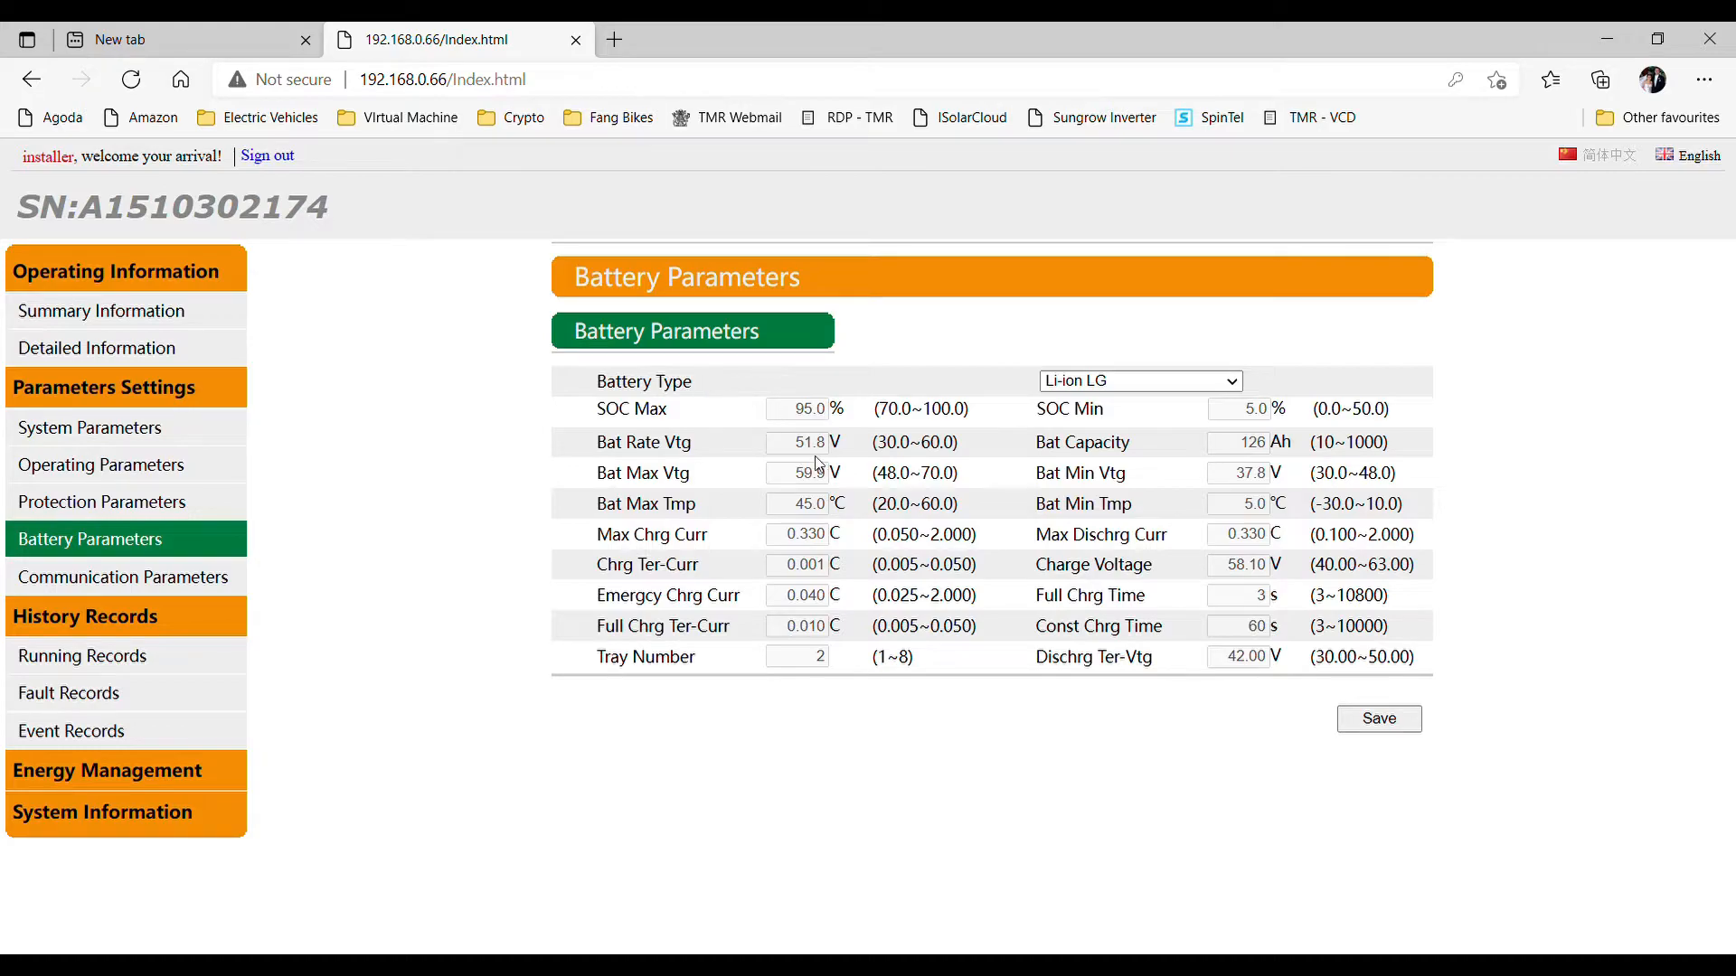
# - Start the inverter from Energy Management, confirm it and dismiss the success message
pyautogui.click(107, 770)
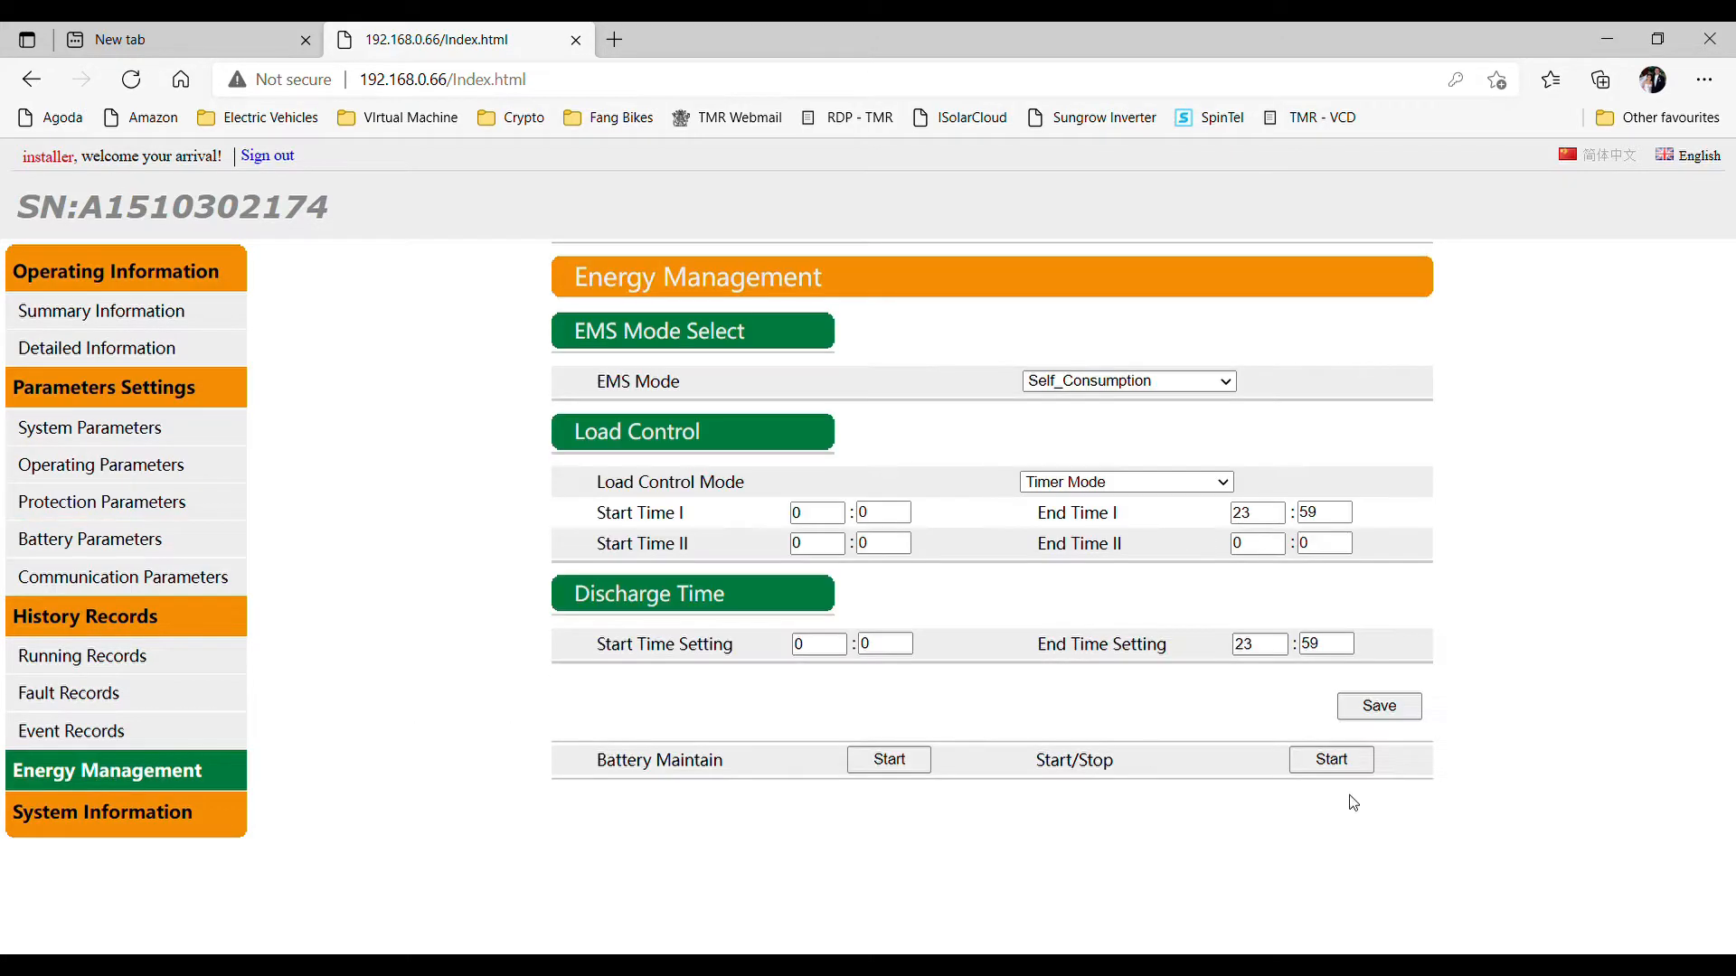
pyautogui.click(1330, 760)
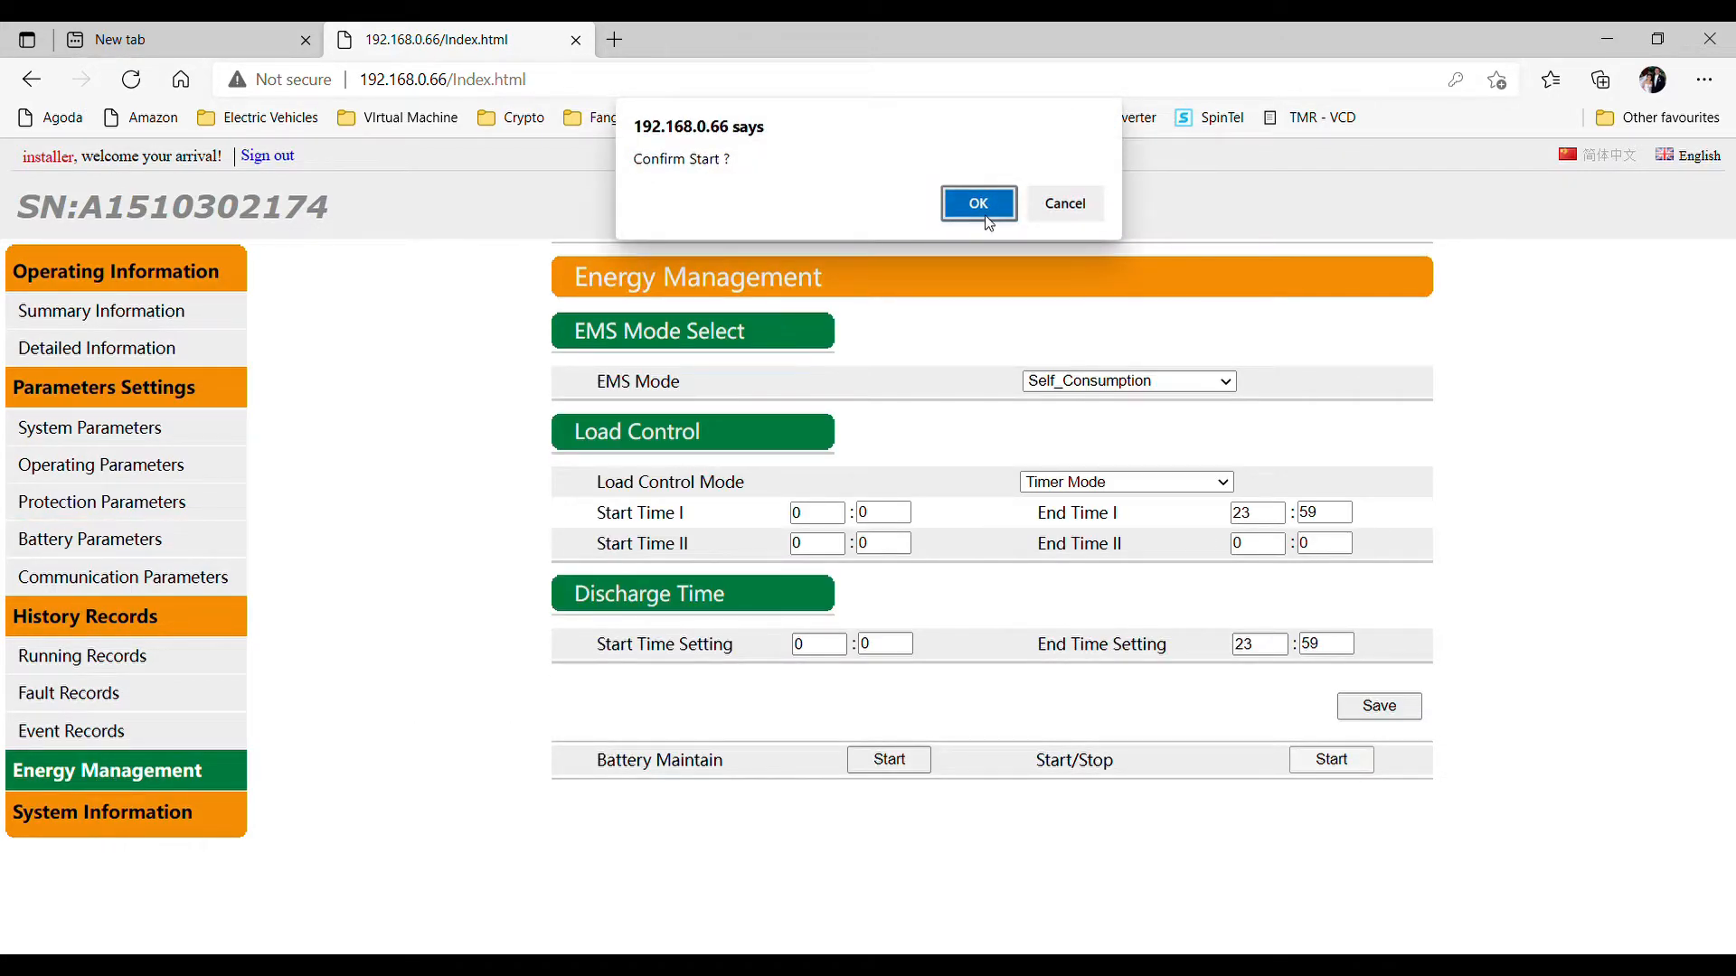
pyautogui.click(977, 203)
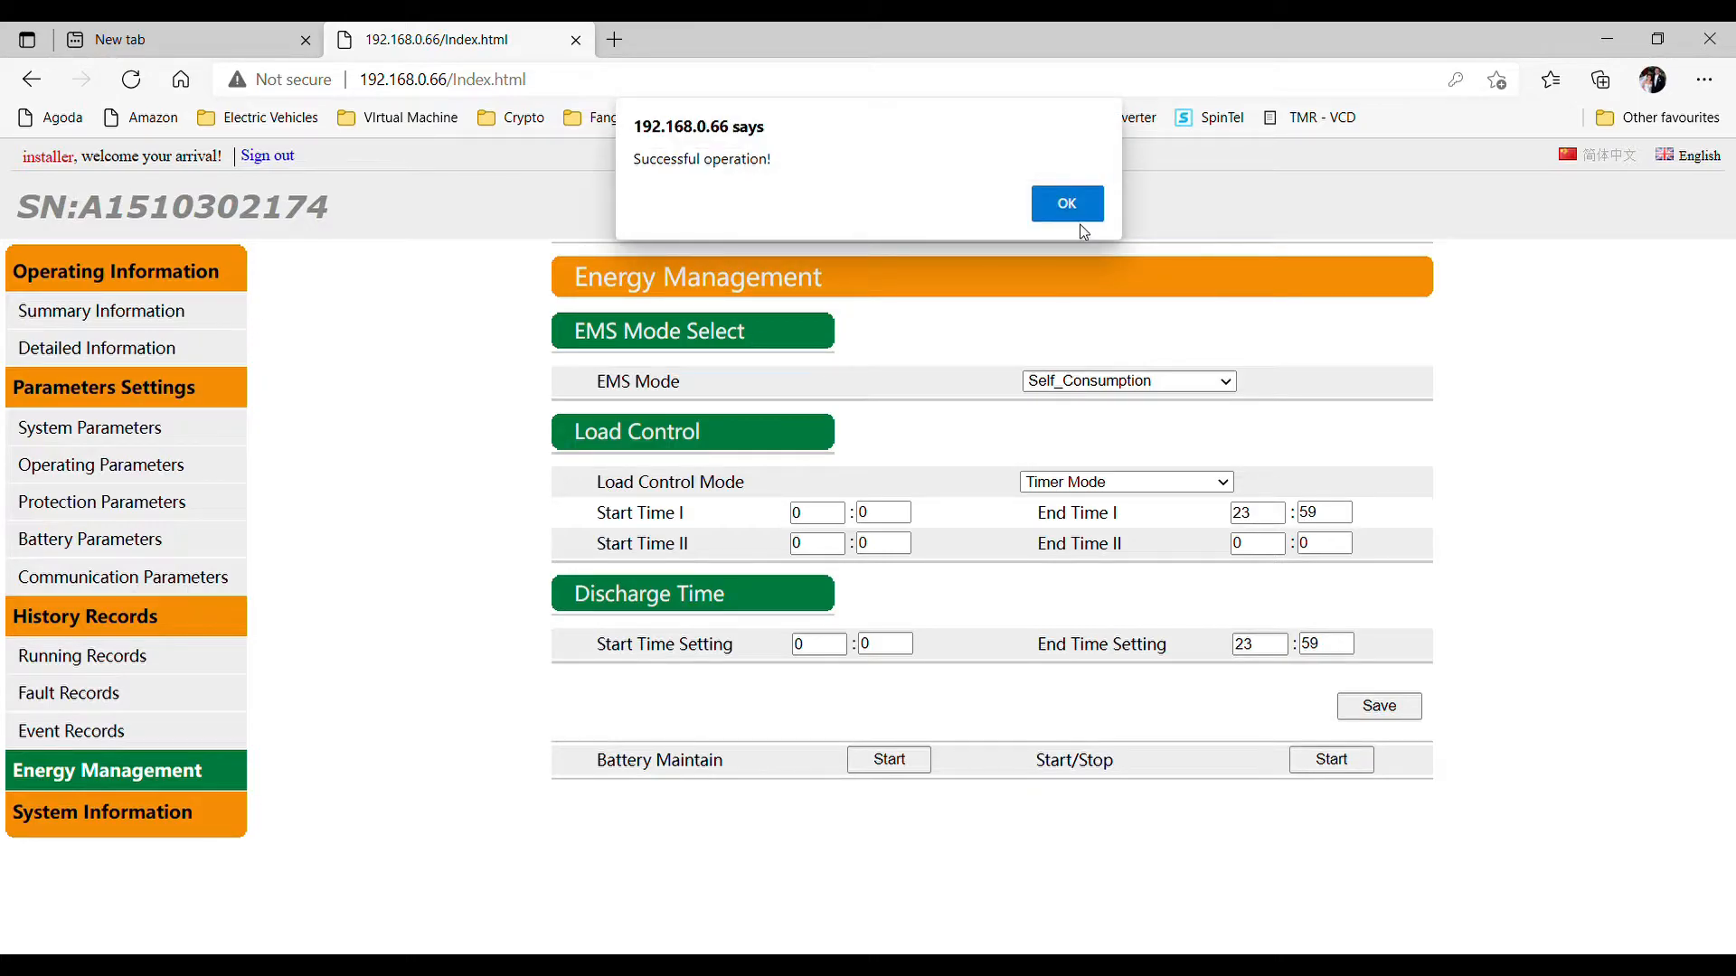
pyautogui.click(1065, 204)
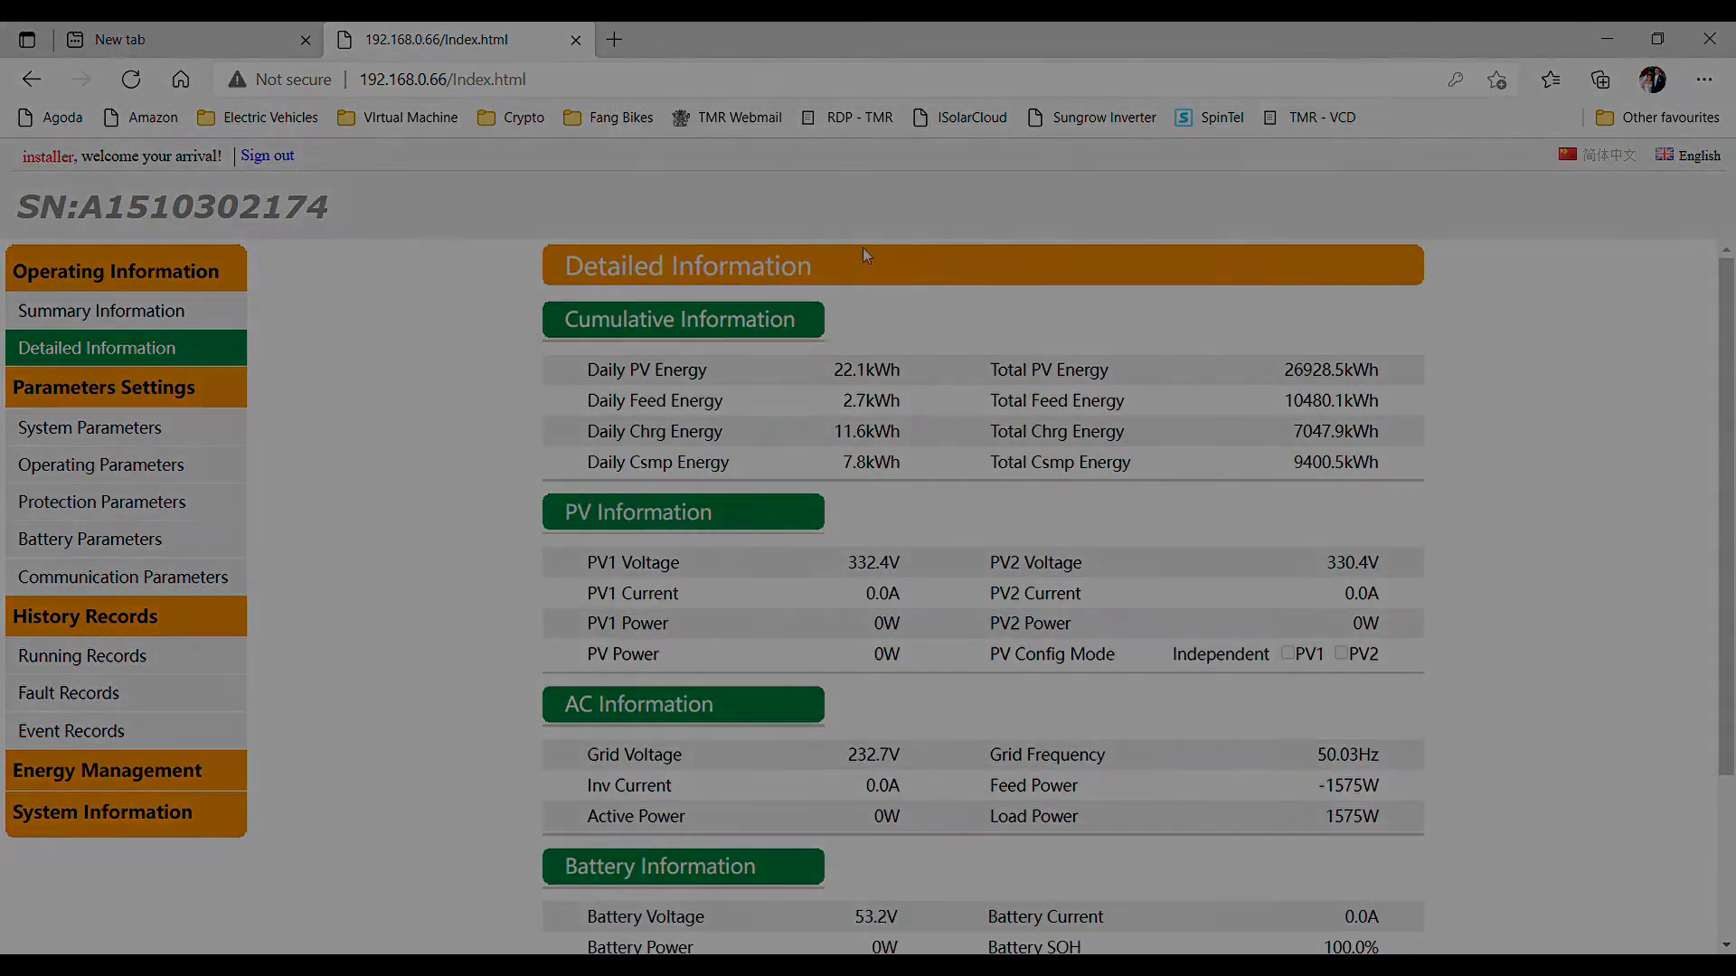
pyautogui.scroll(-3)
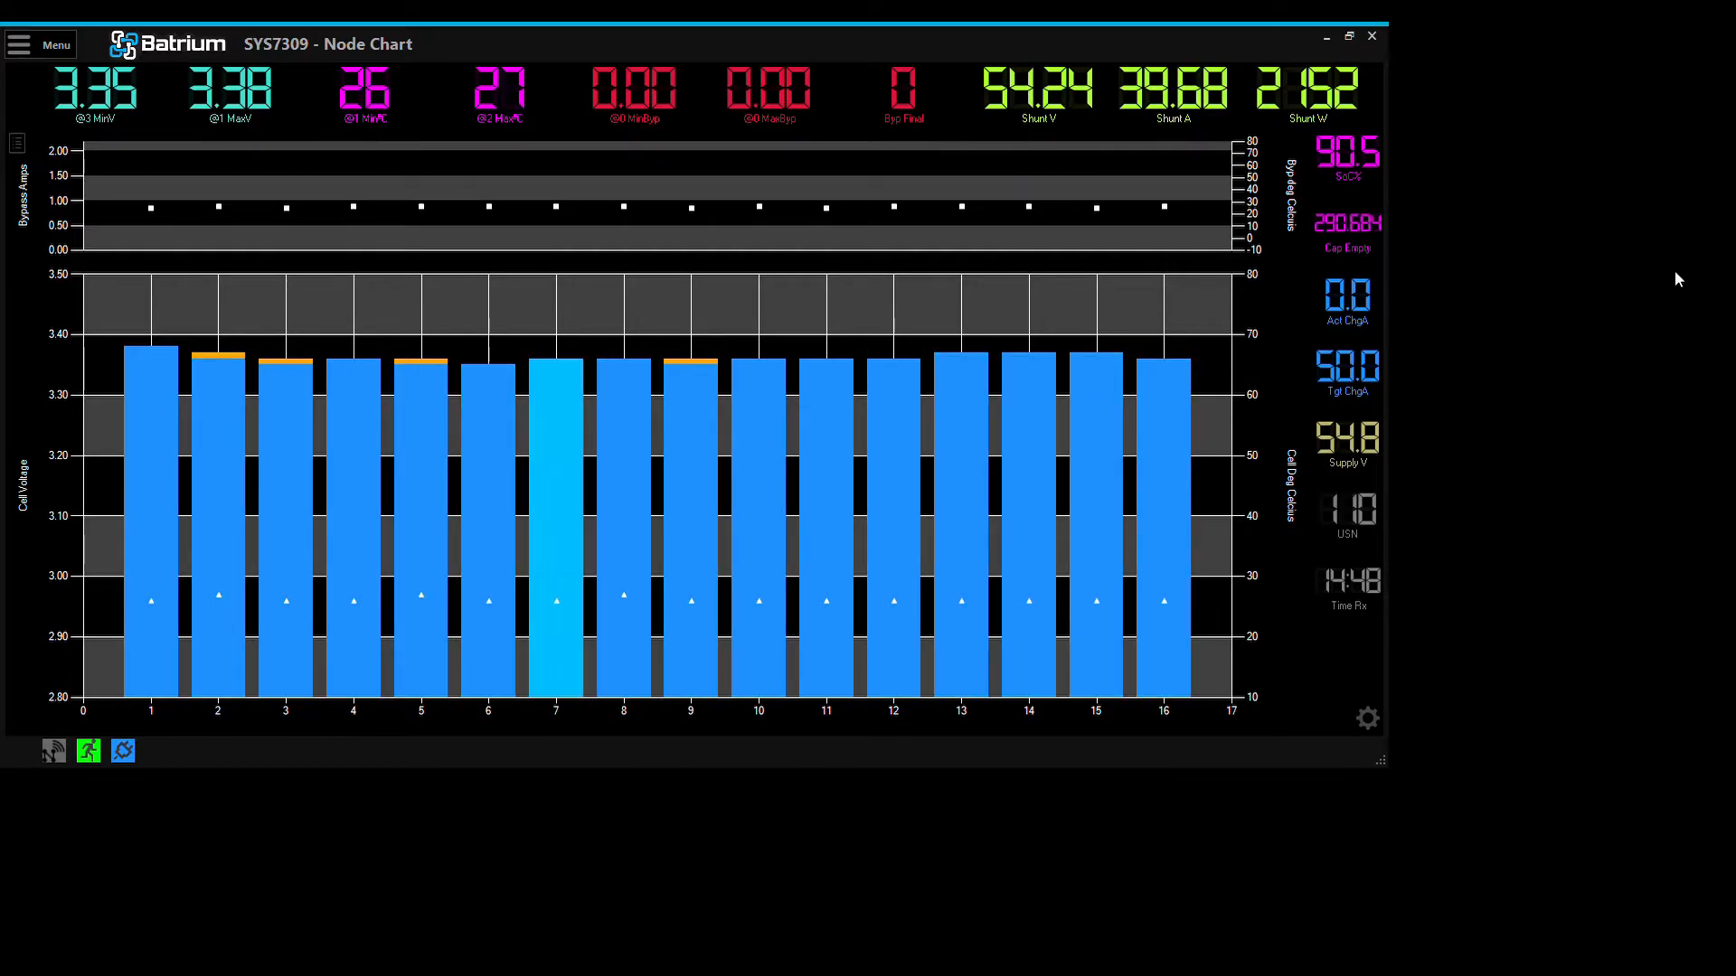
# - Show the Shunt hardware settings with their 320 Ah nominal capacity
pyautogui.click(44, 44)
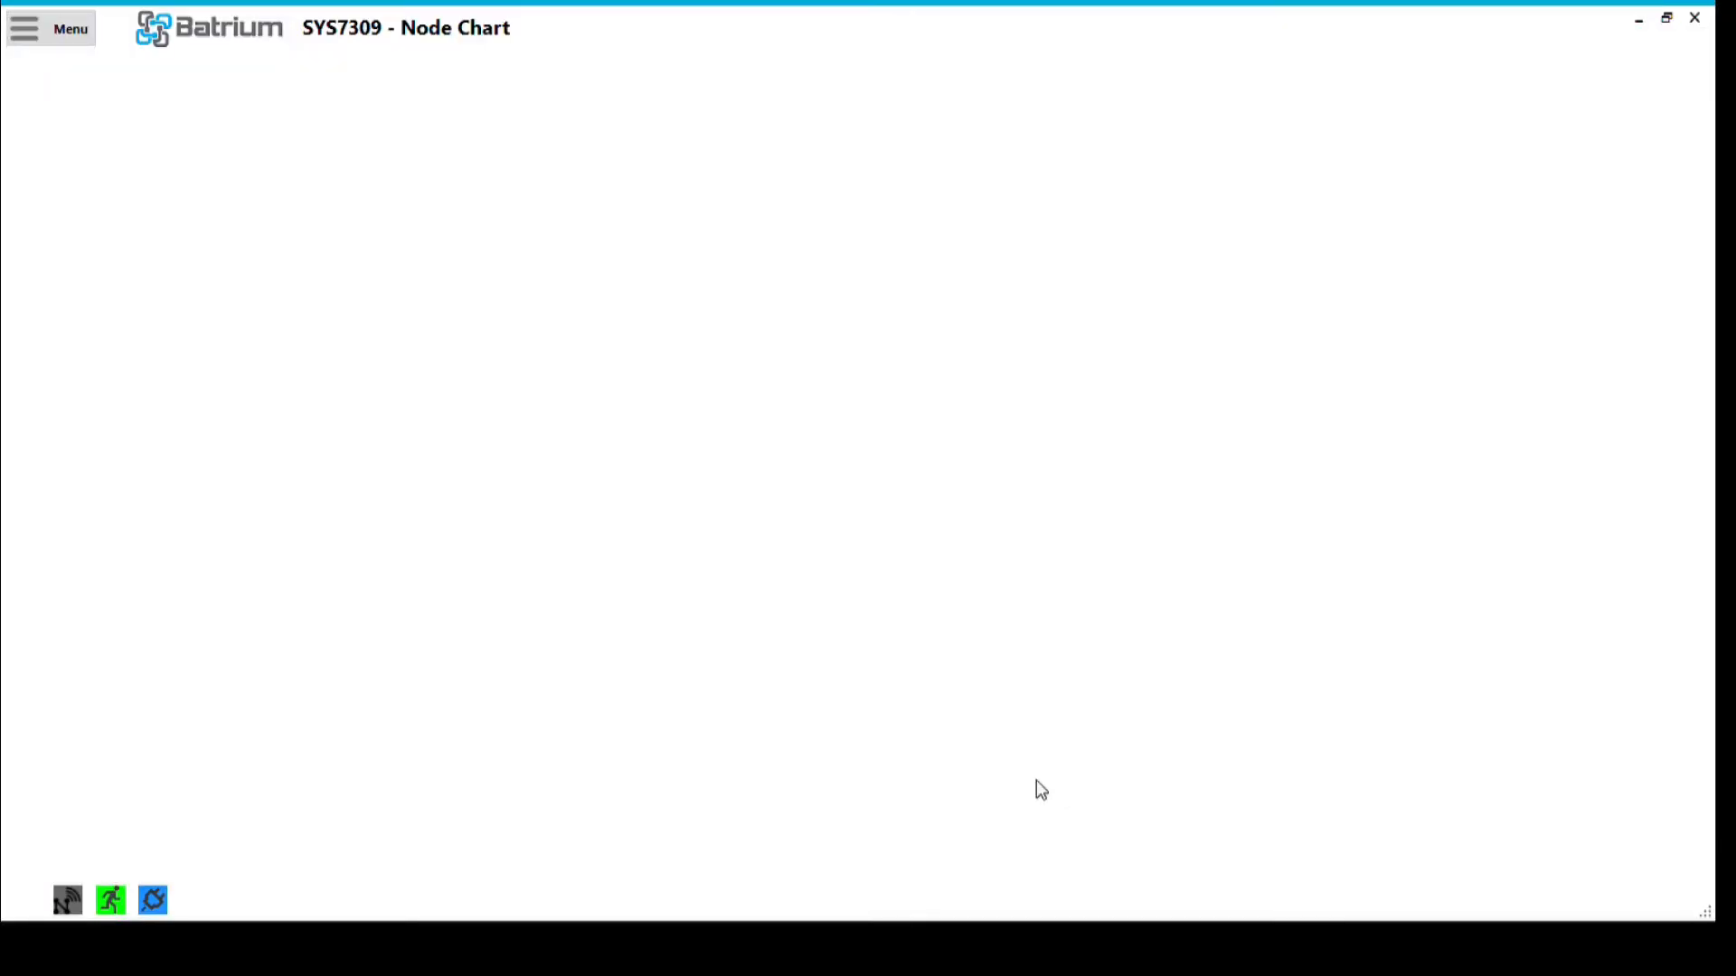
pyautogui.moveTo(717, 586)
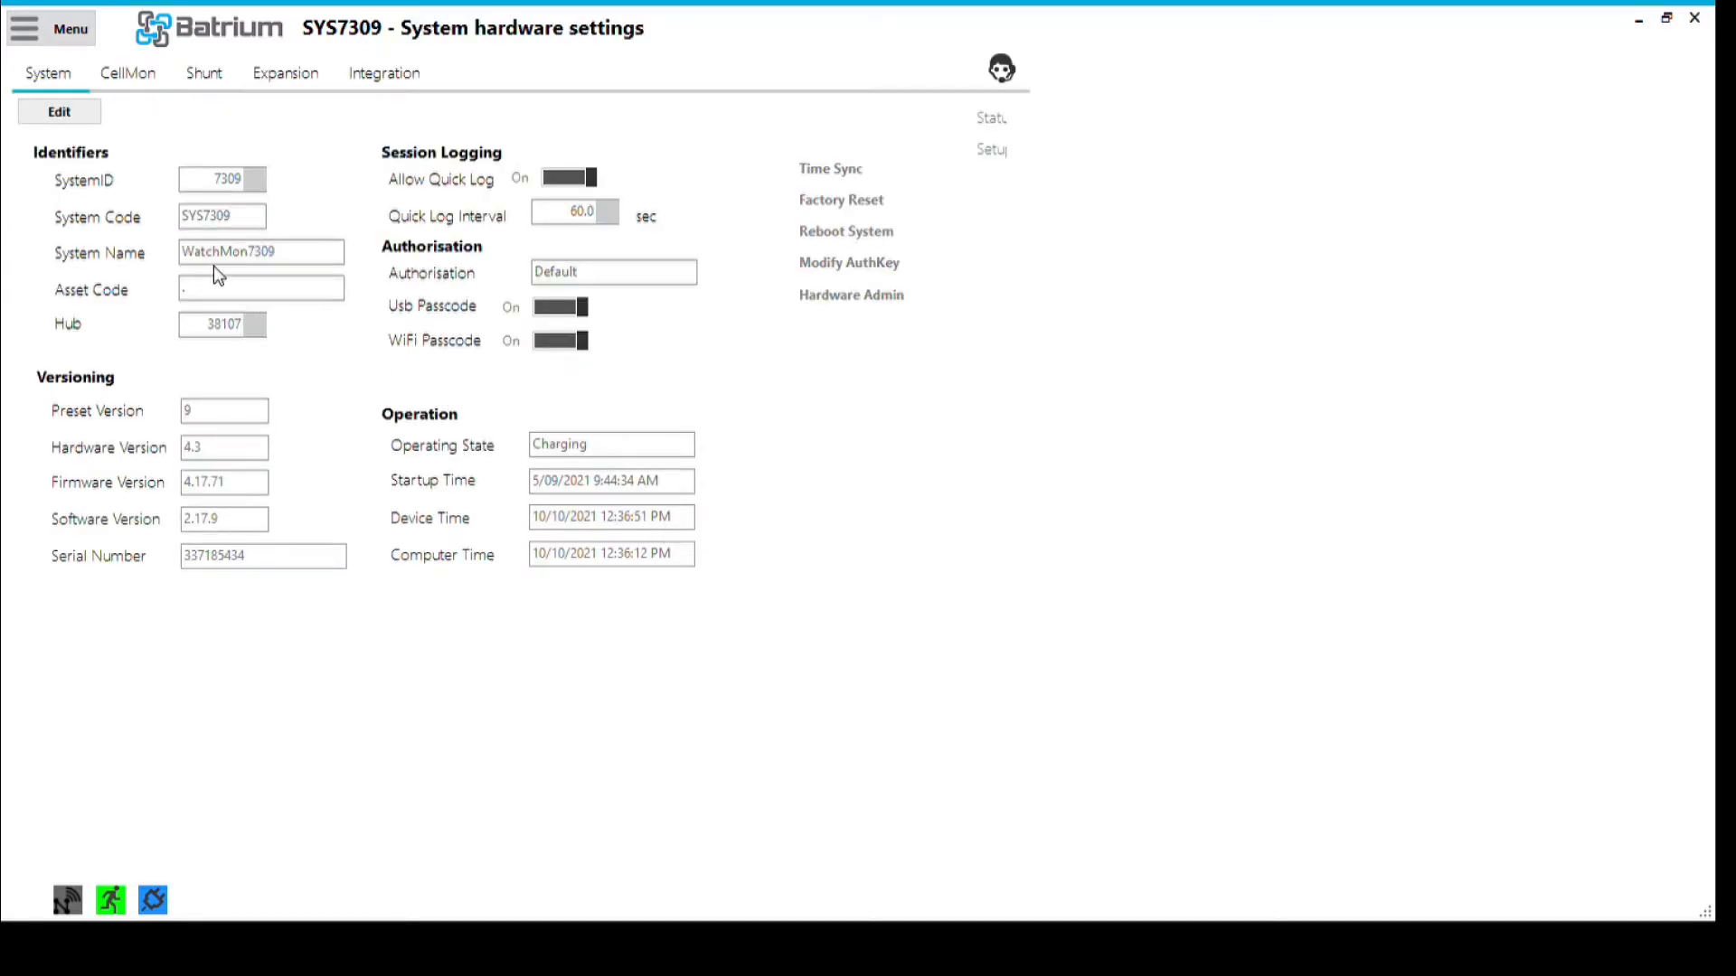
pyautogui.click(203, 73)
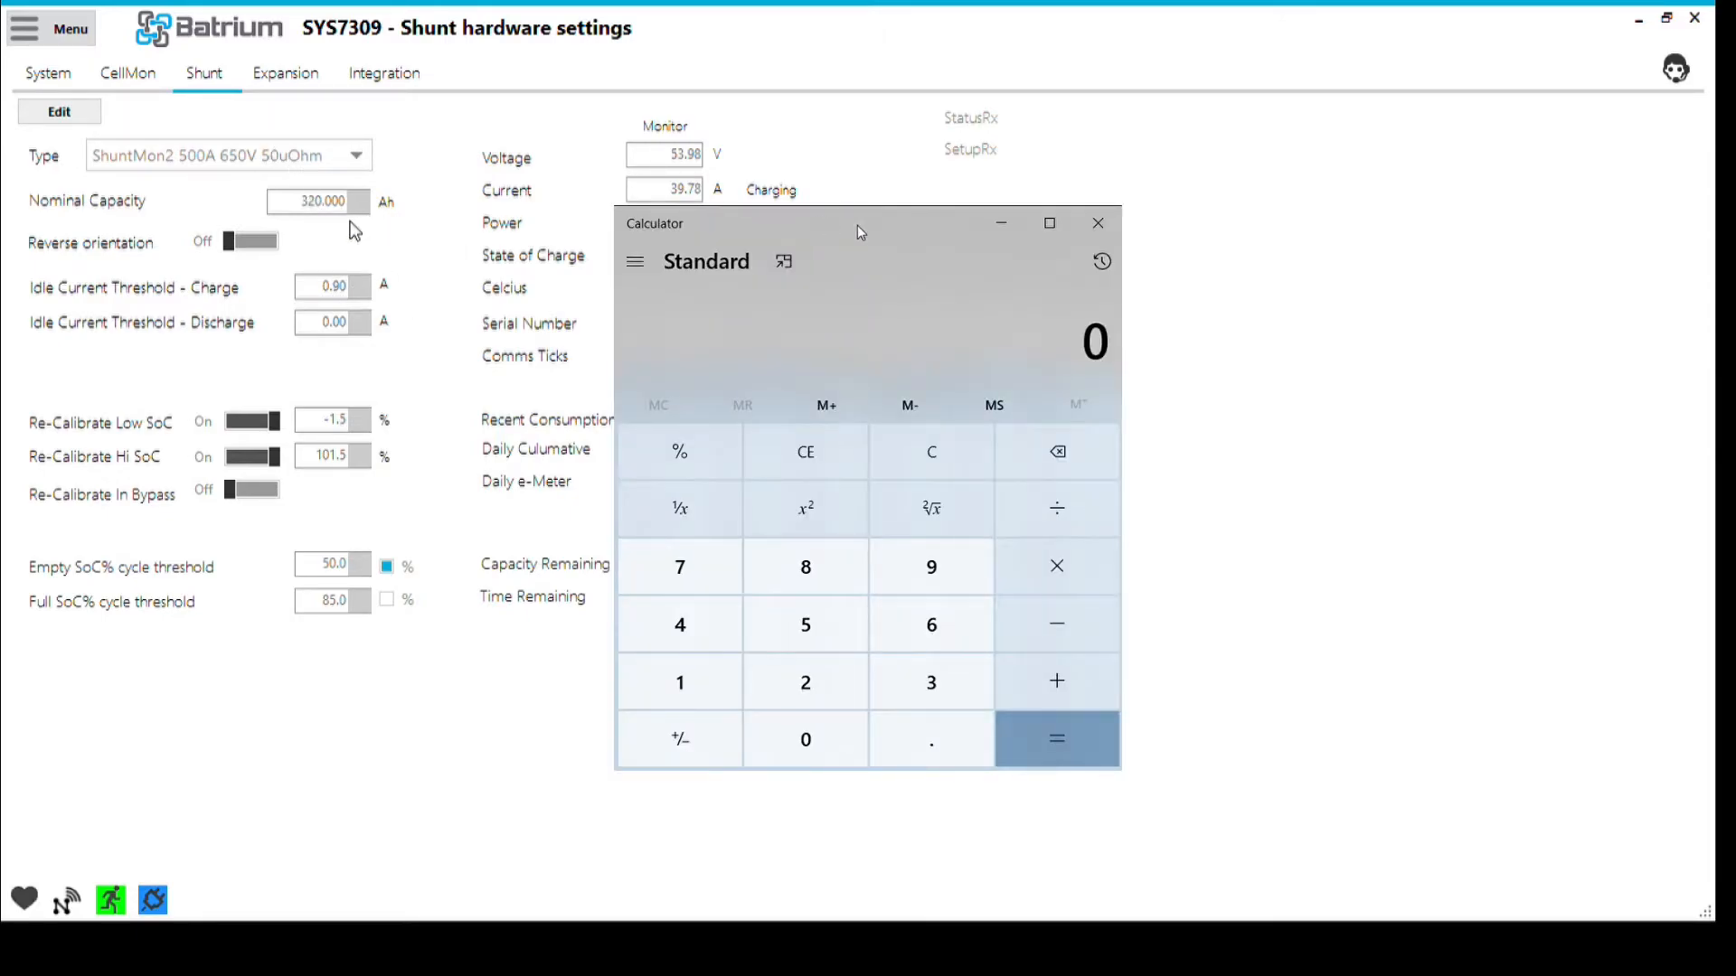
# - Calculate 320 × 0.95 = 304 in Calculator, then view the CellMon settings
pyautogui.click(805, 738)
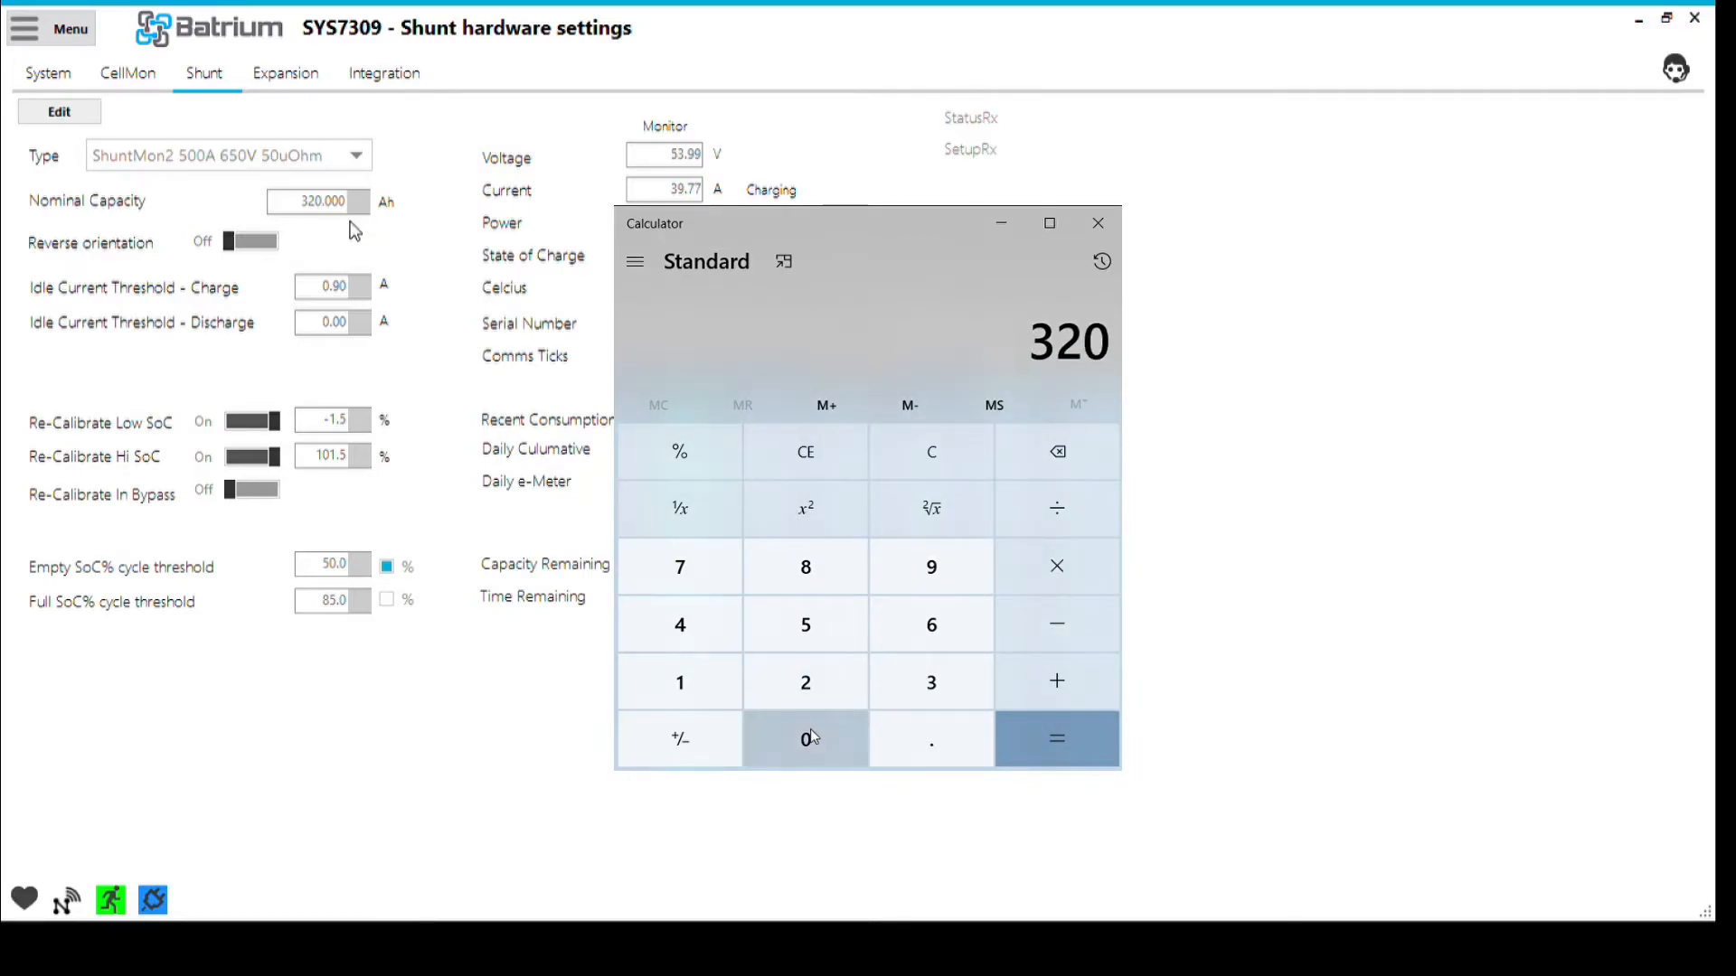
pyautogui.click(1055, 739)
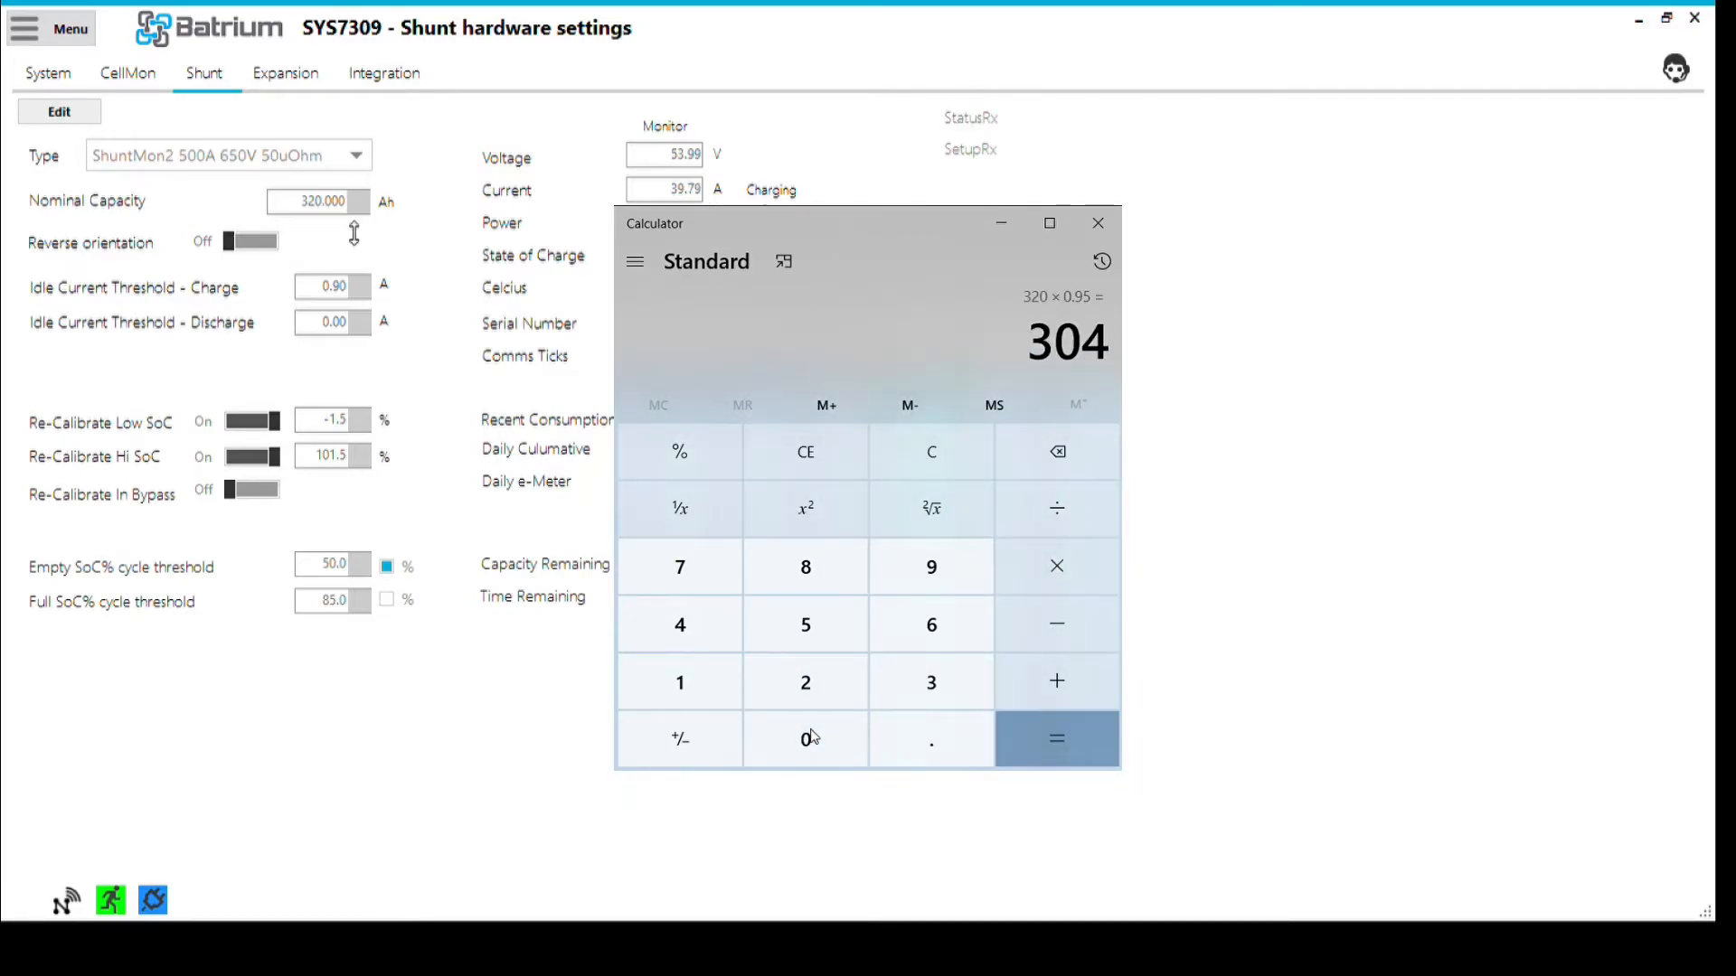
pyautogui.click(1099, 222)
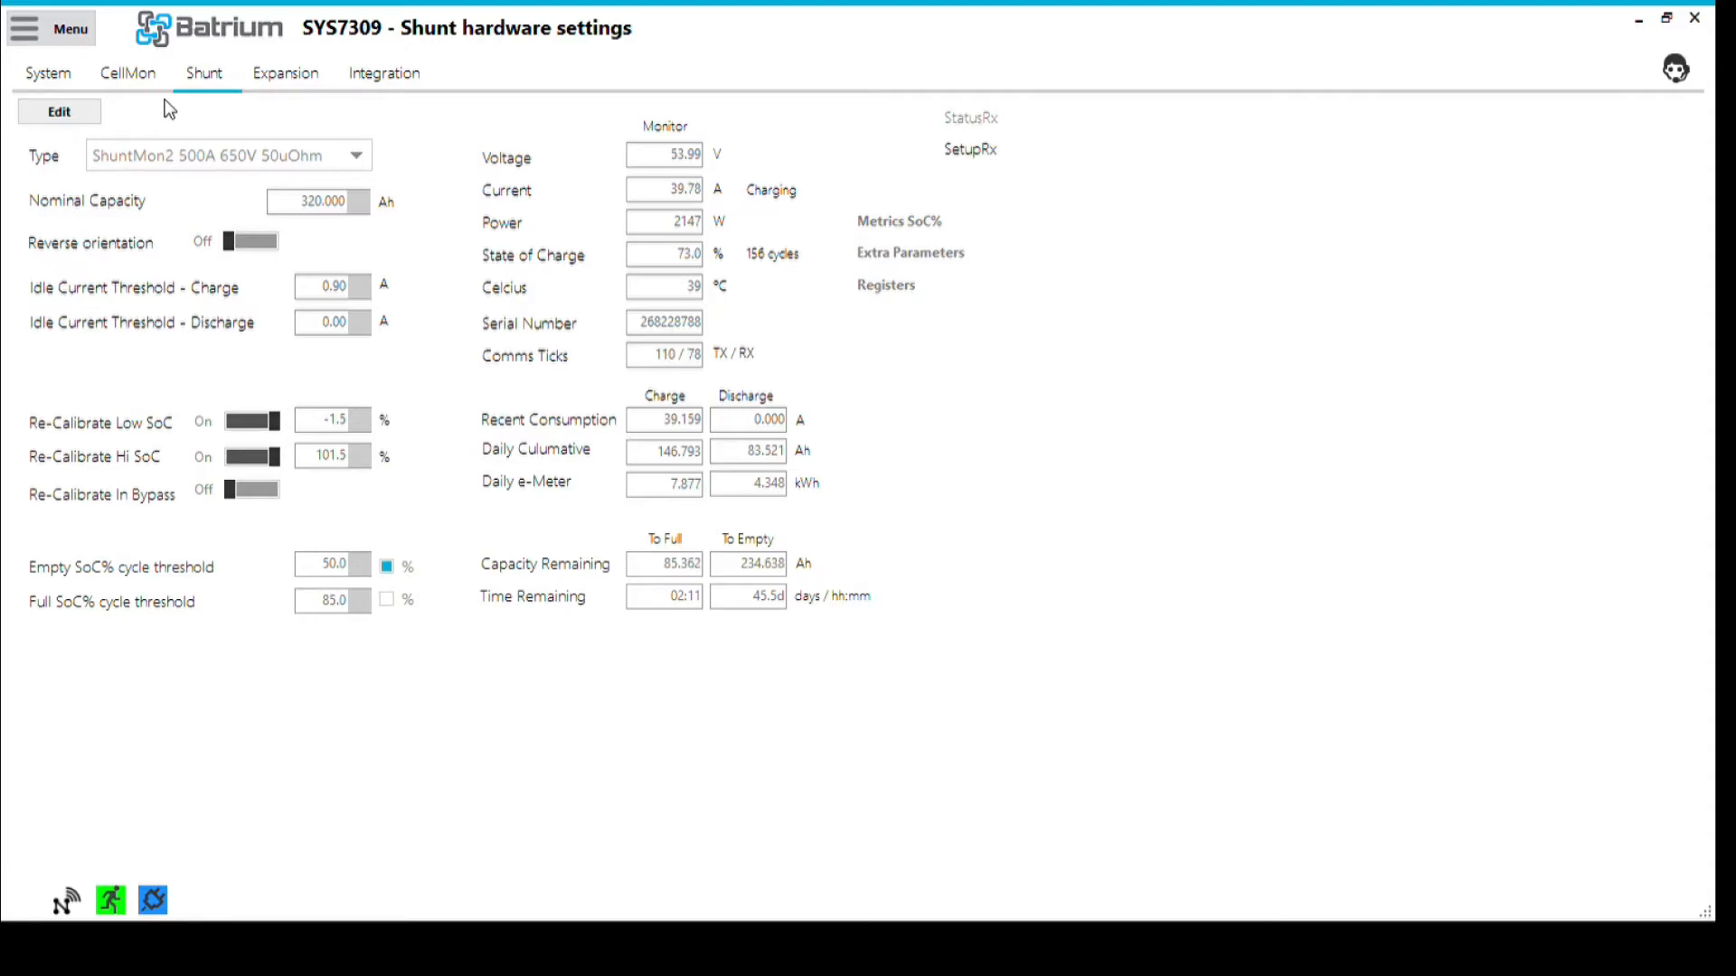
pyautogui.click(127, 73)
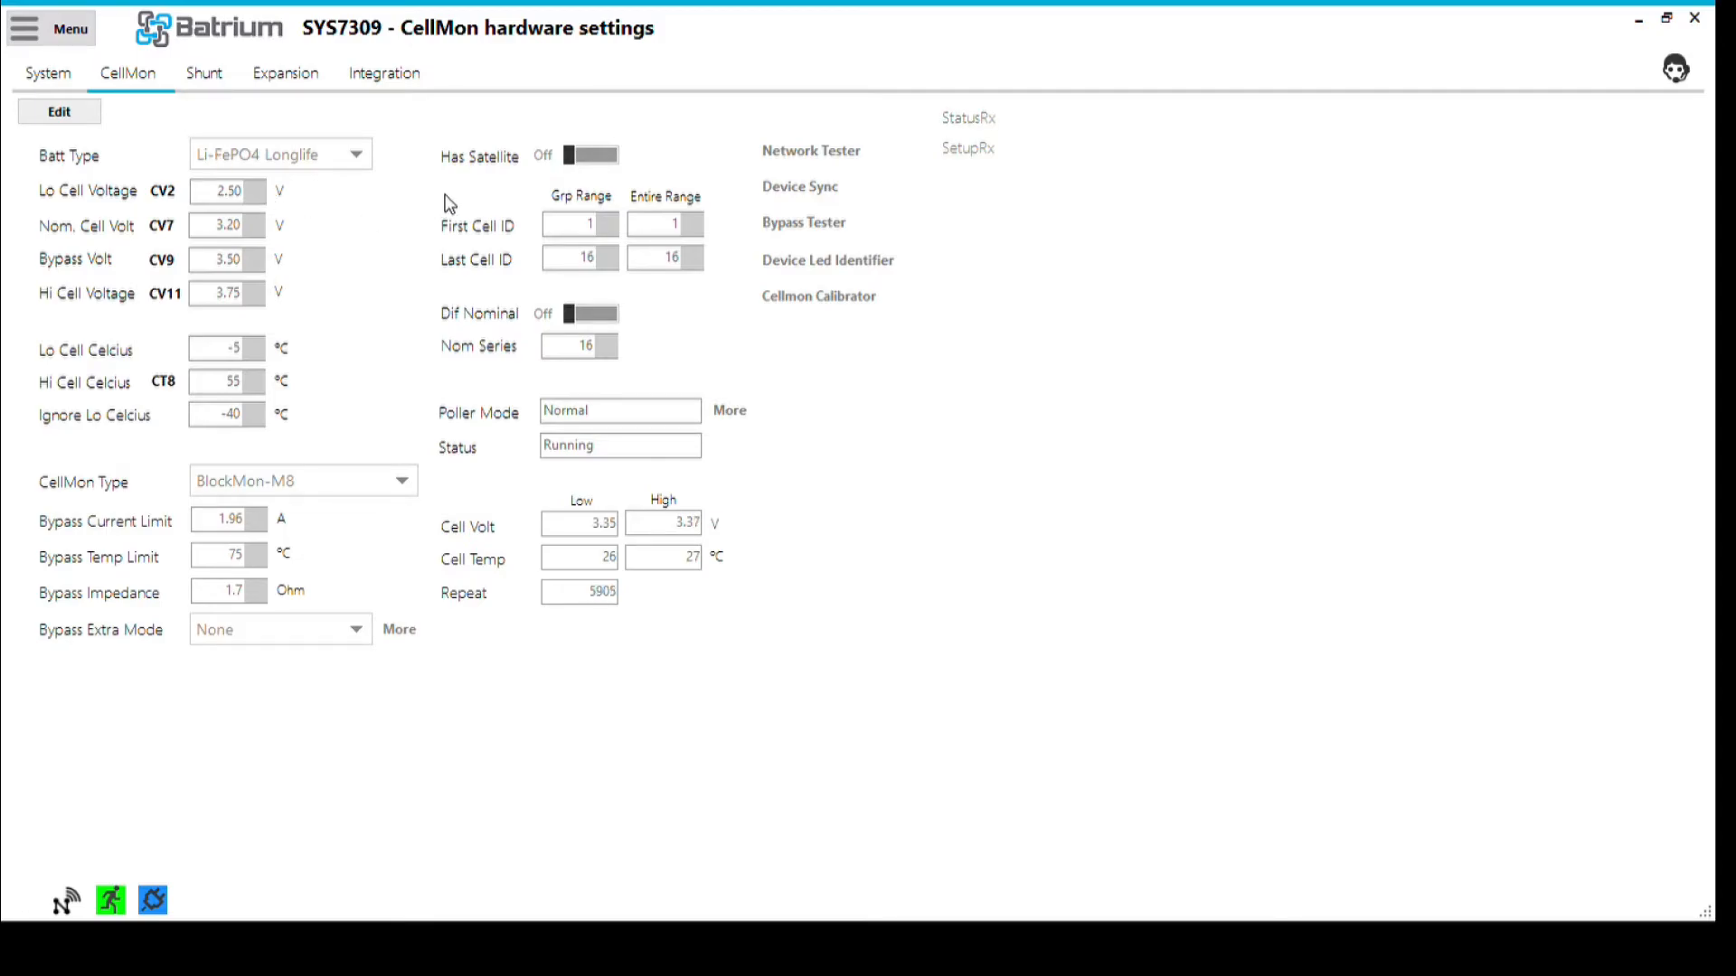
# - Unlock the CellMon settings for editing, then open the Shunt tab's Metrics
pyautogui.click(59, 110)
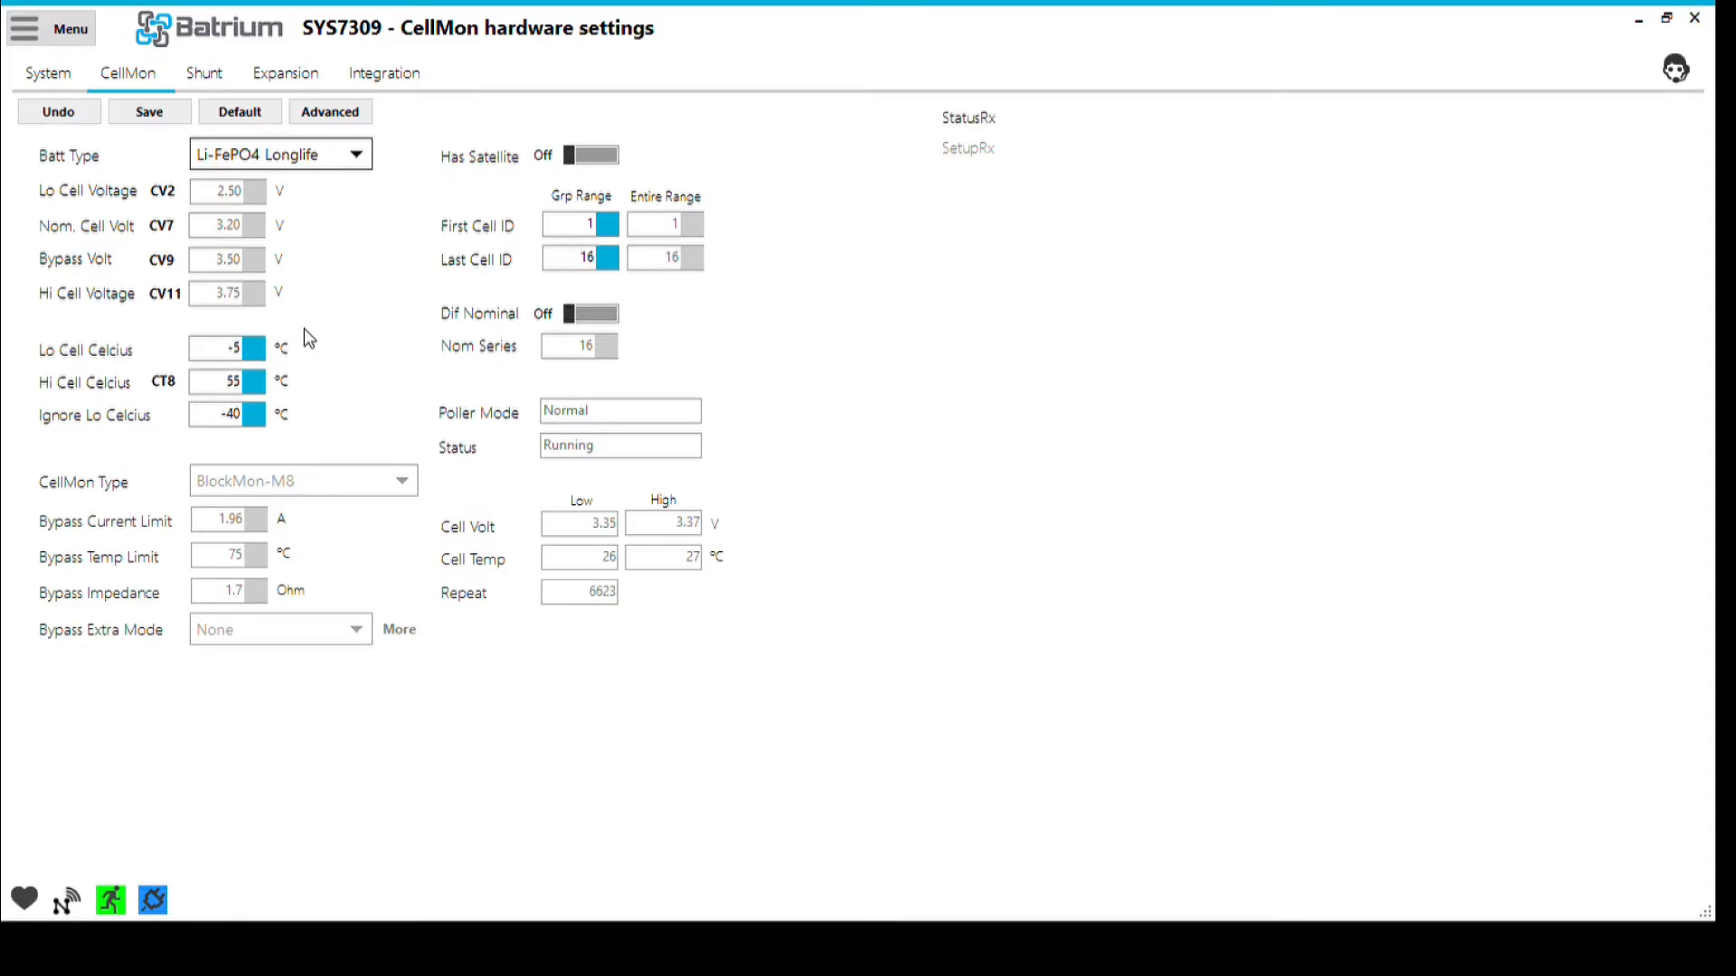
pyautogui.click(203, 73)
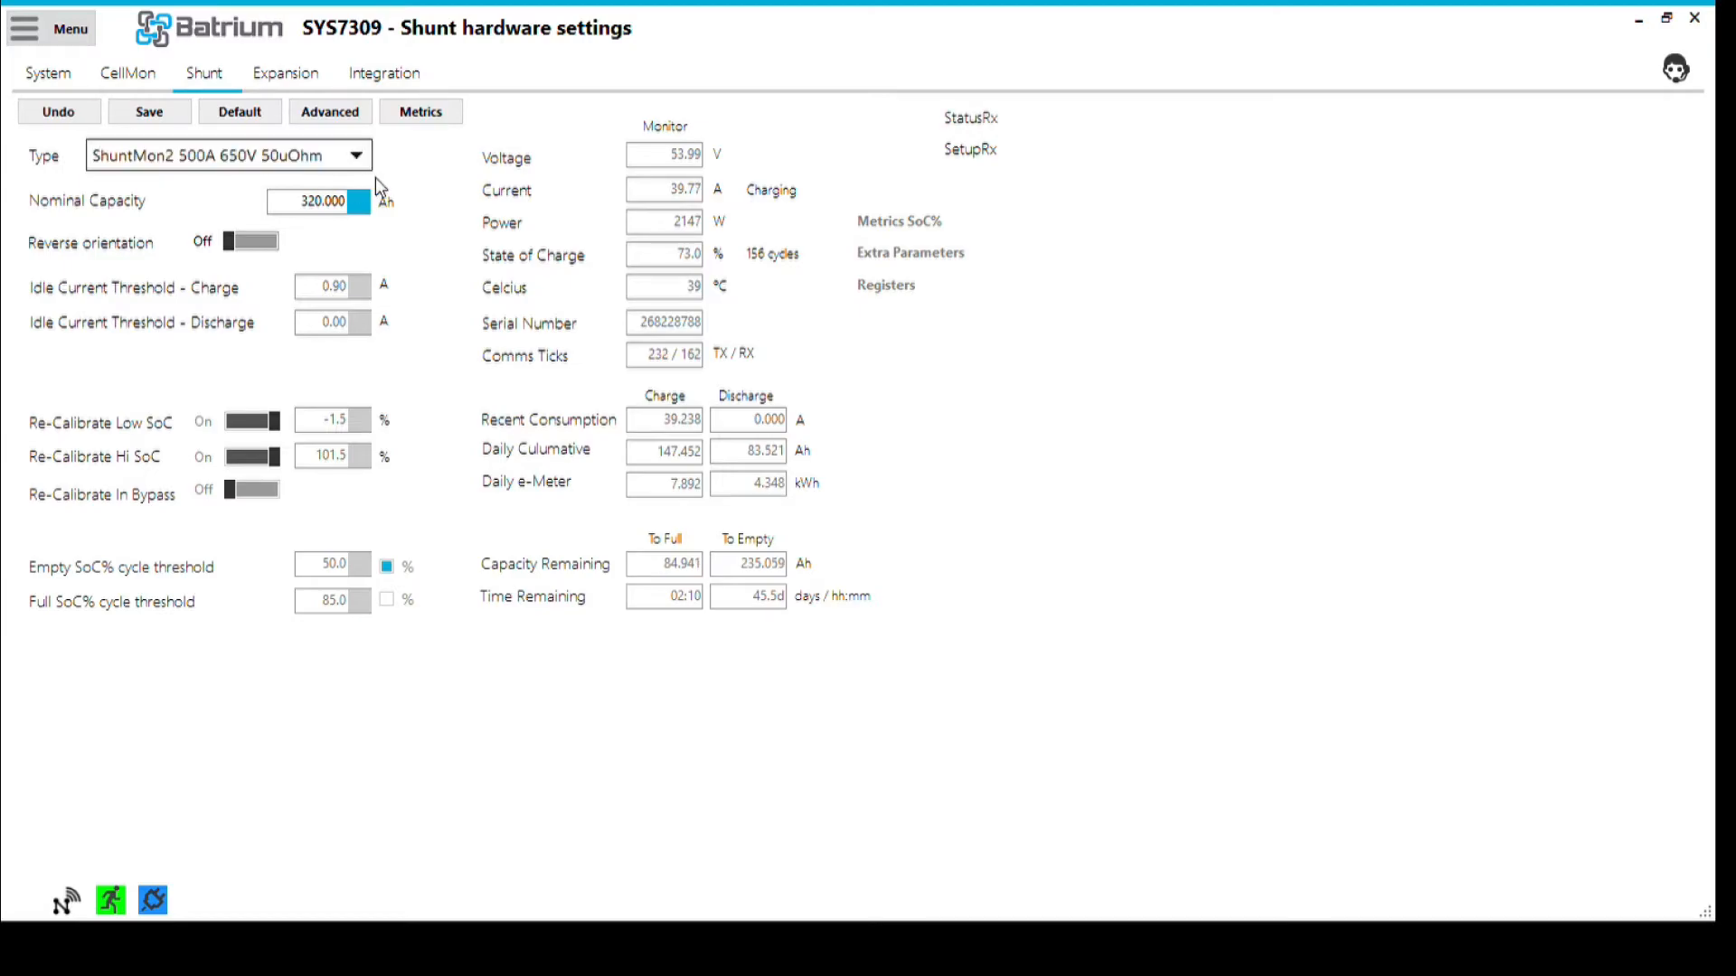
pyautogui.click(419, 110)
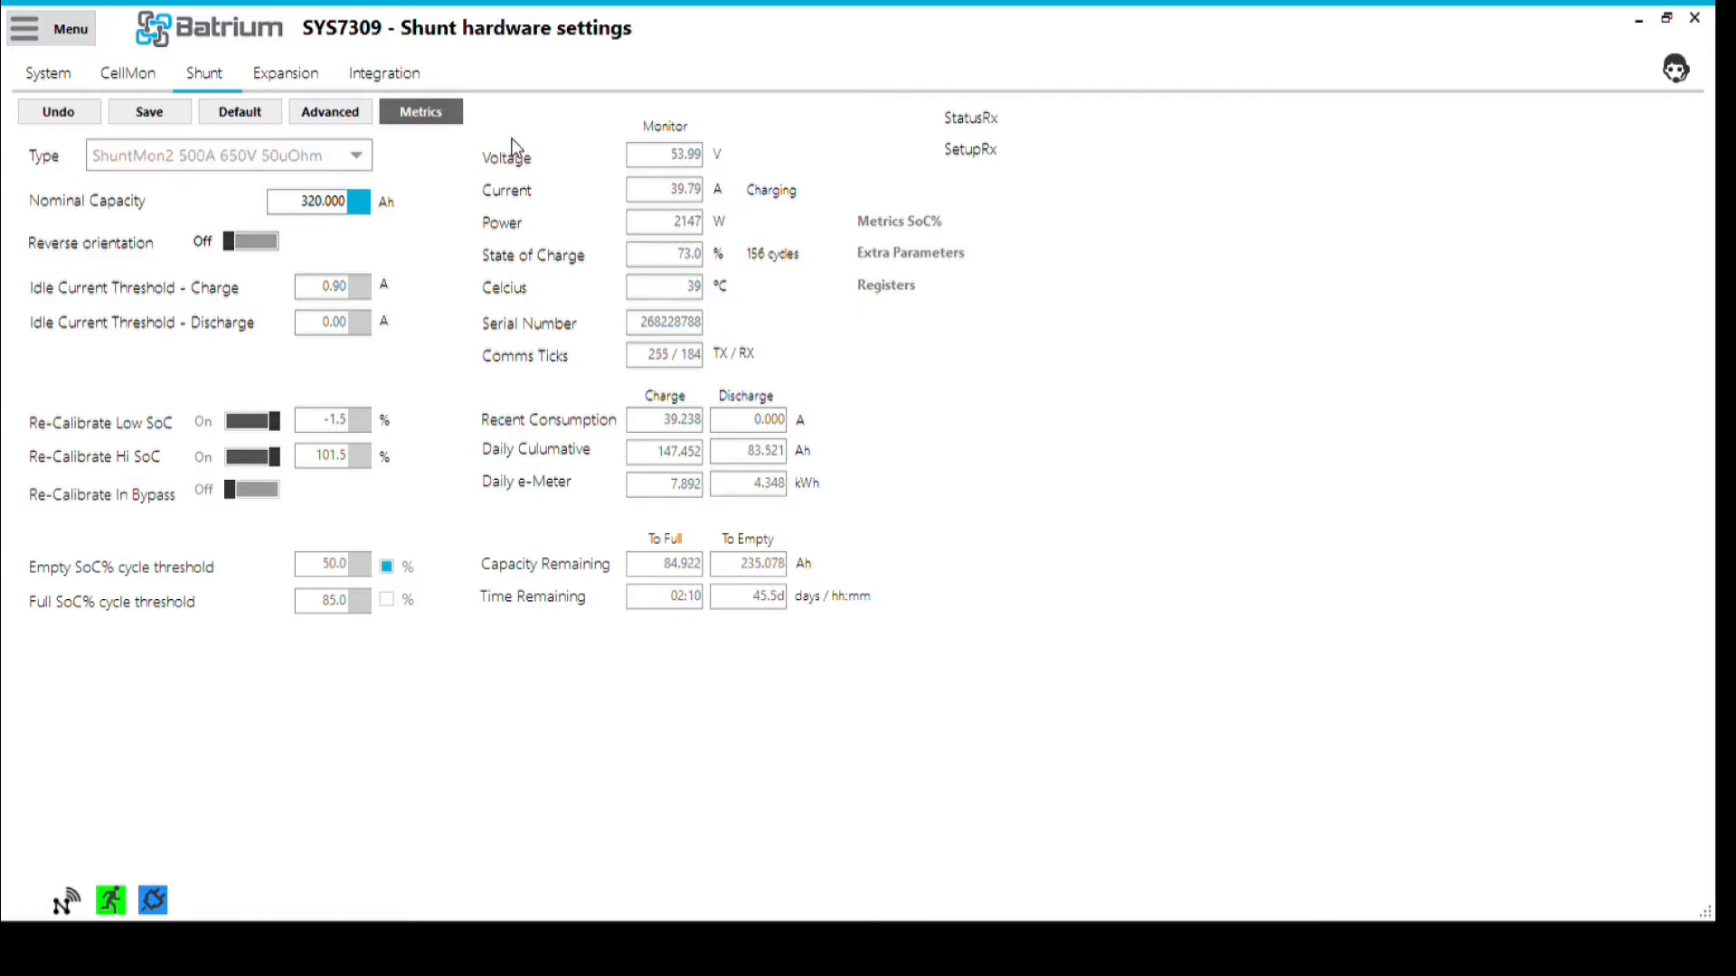